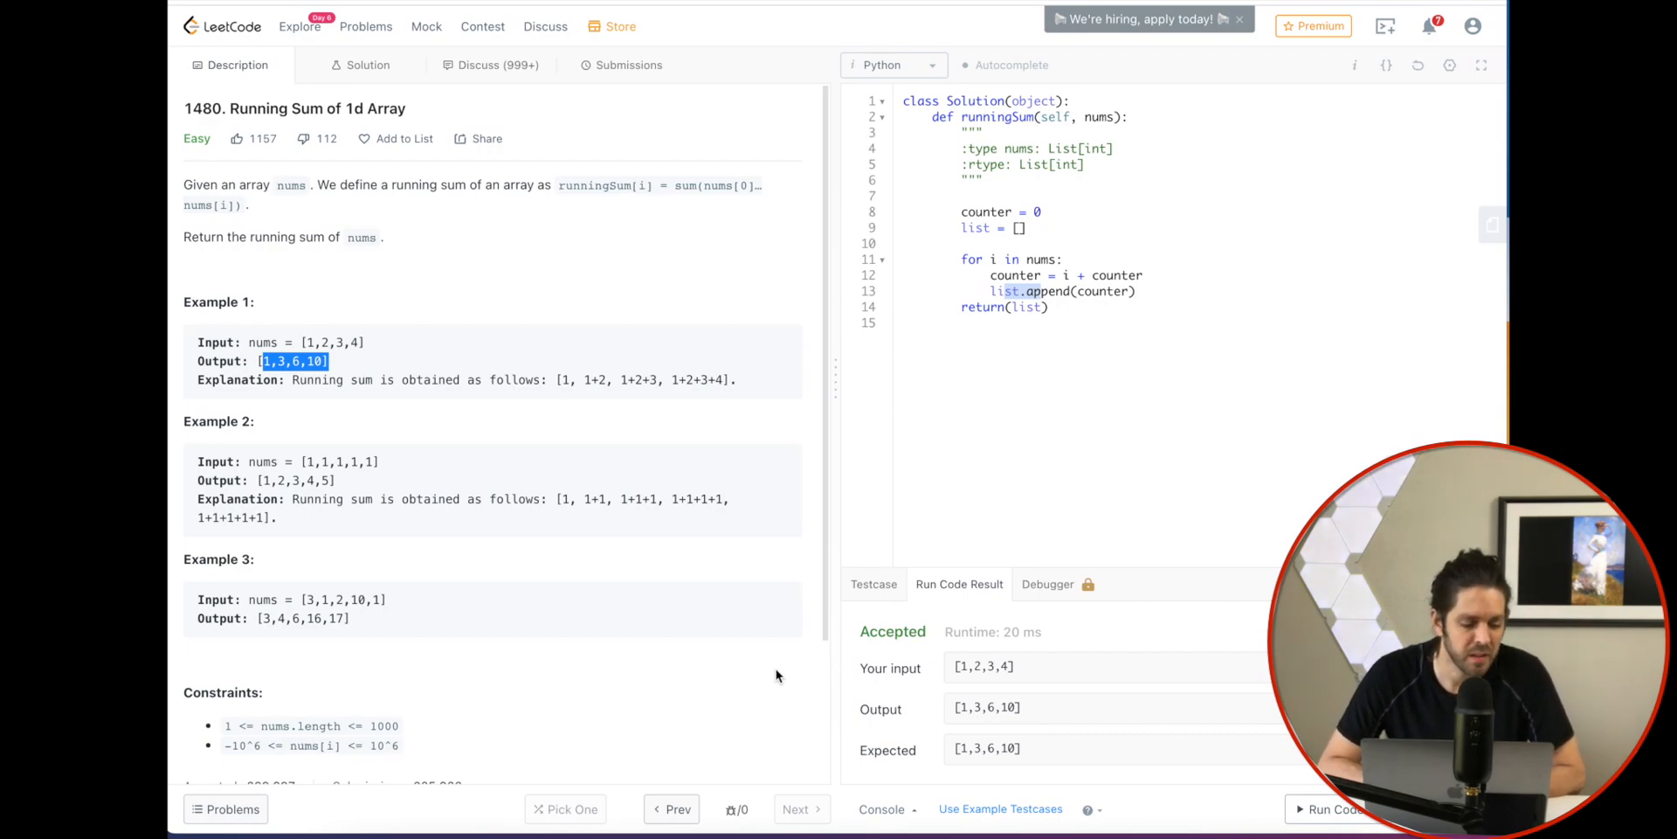
{"action": "mouse_move", "coordinate": [566, 721]}
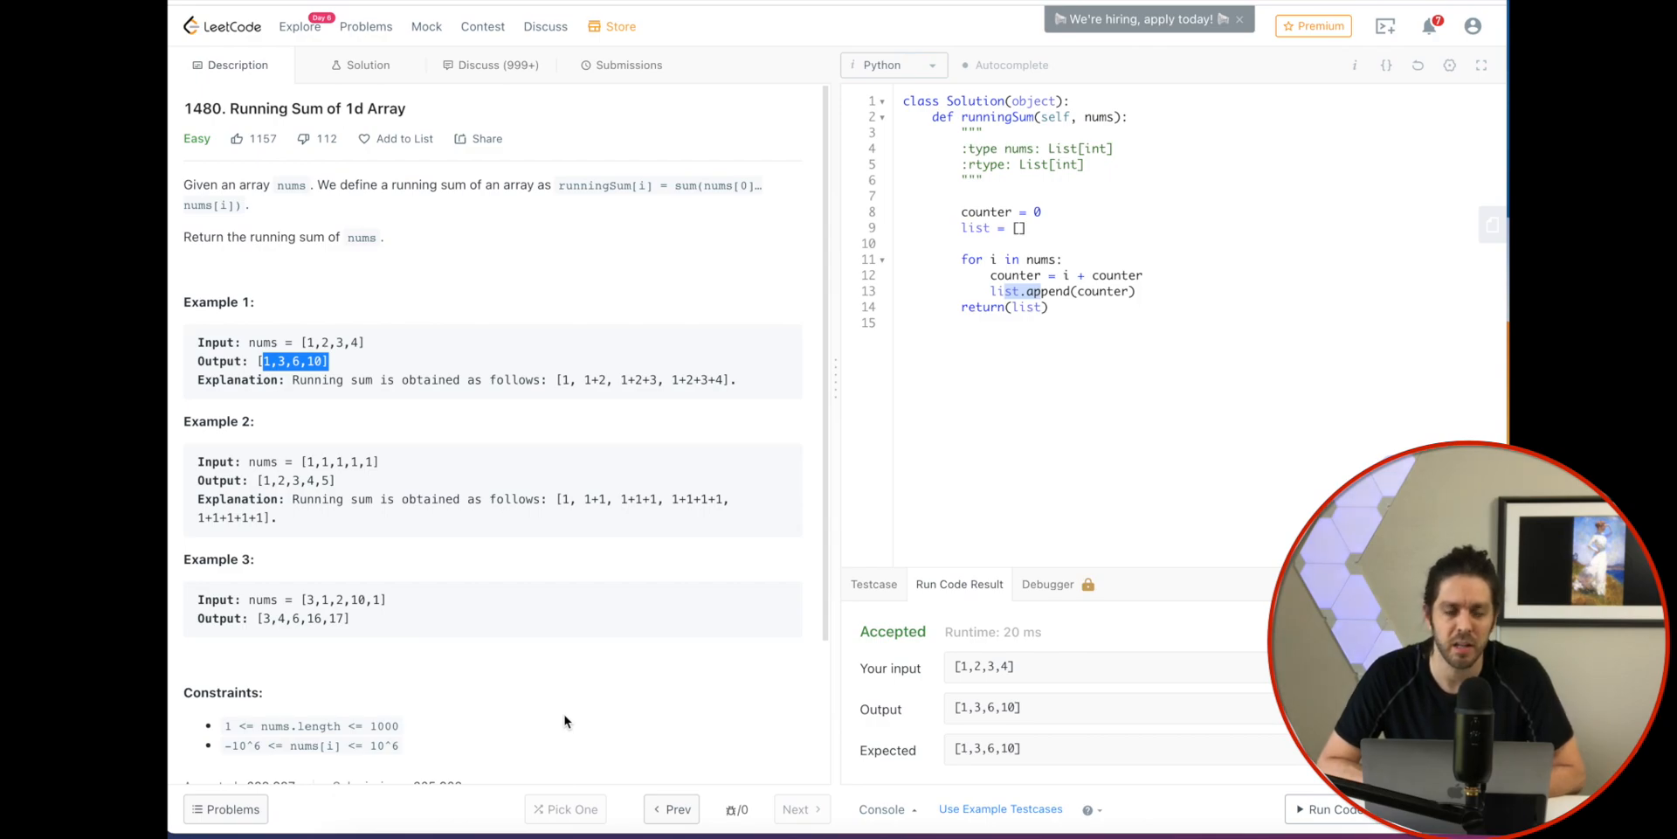
{"action": "mouse_move", "coordinate": [212, 203]}
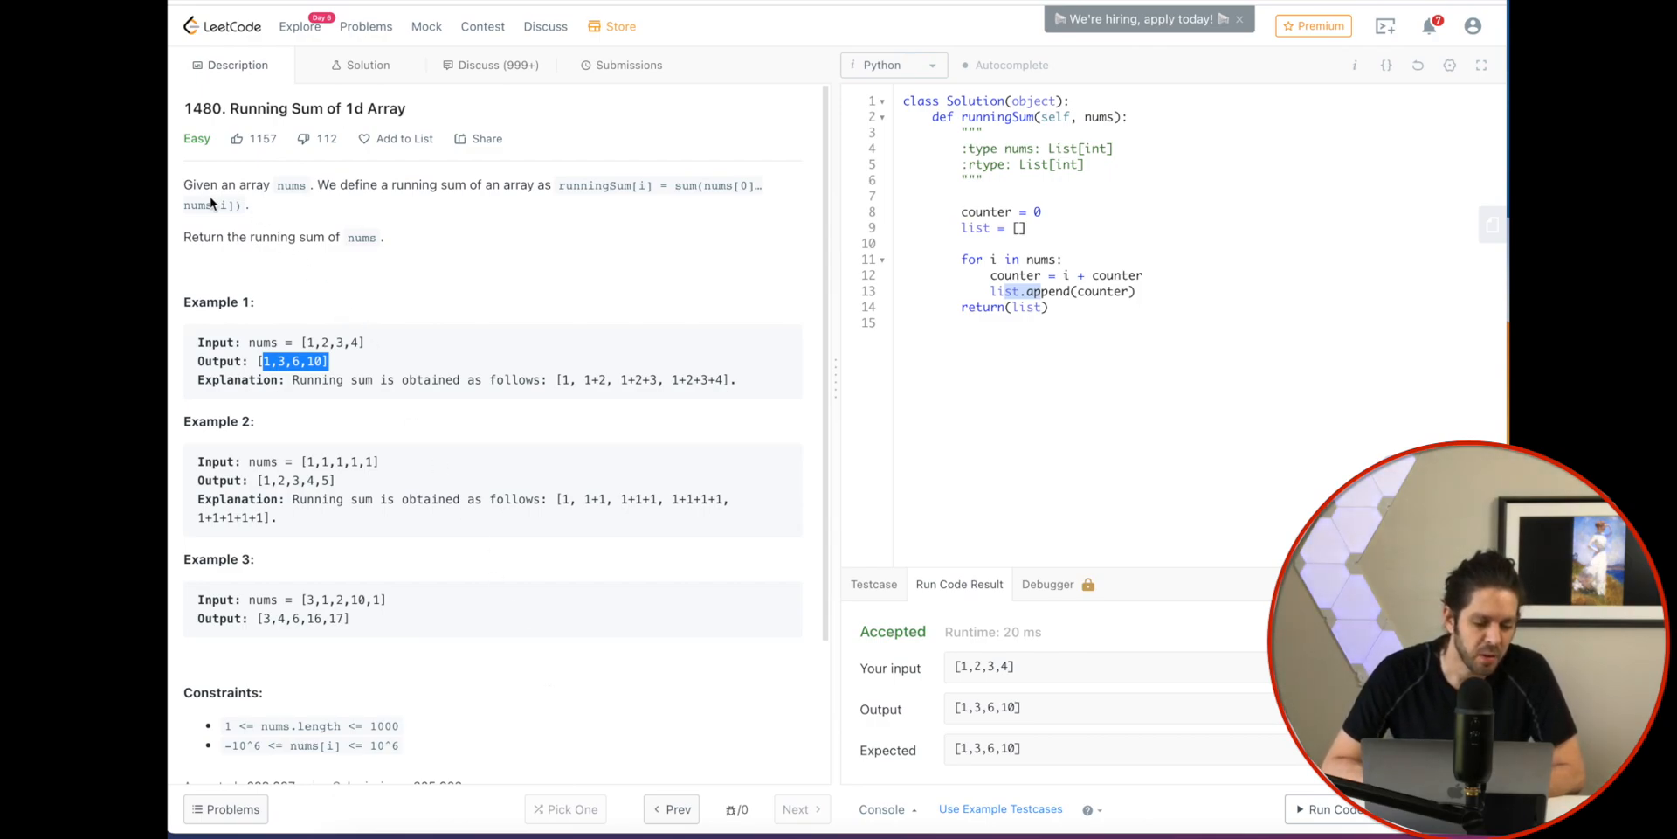
{"action": "mouse_move", "coordinate": [260, 202]}
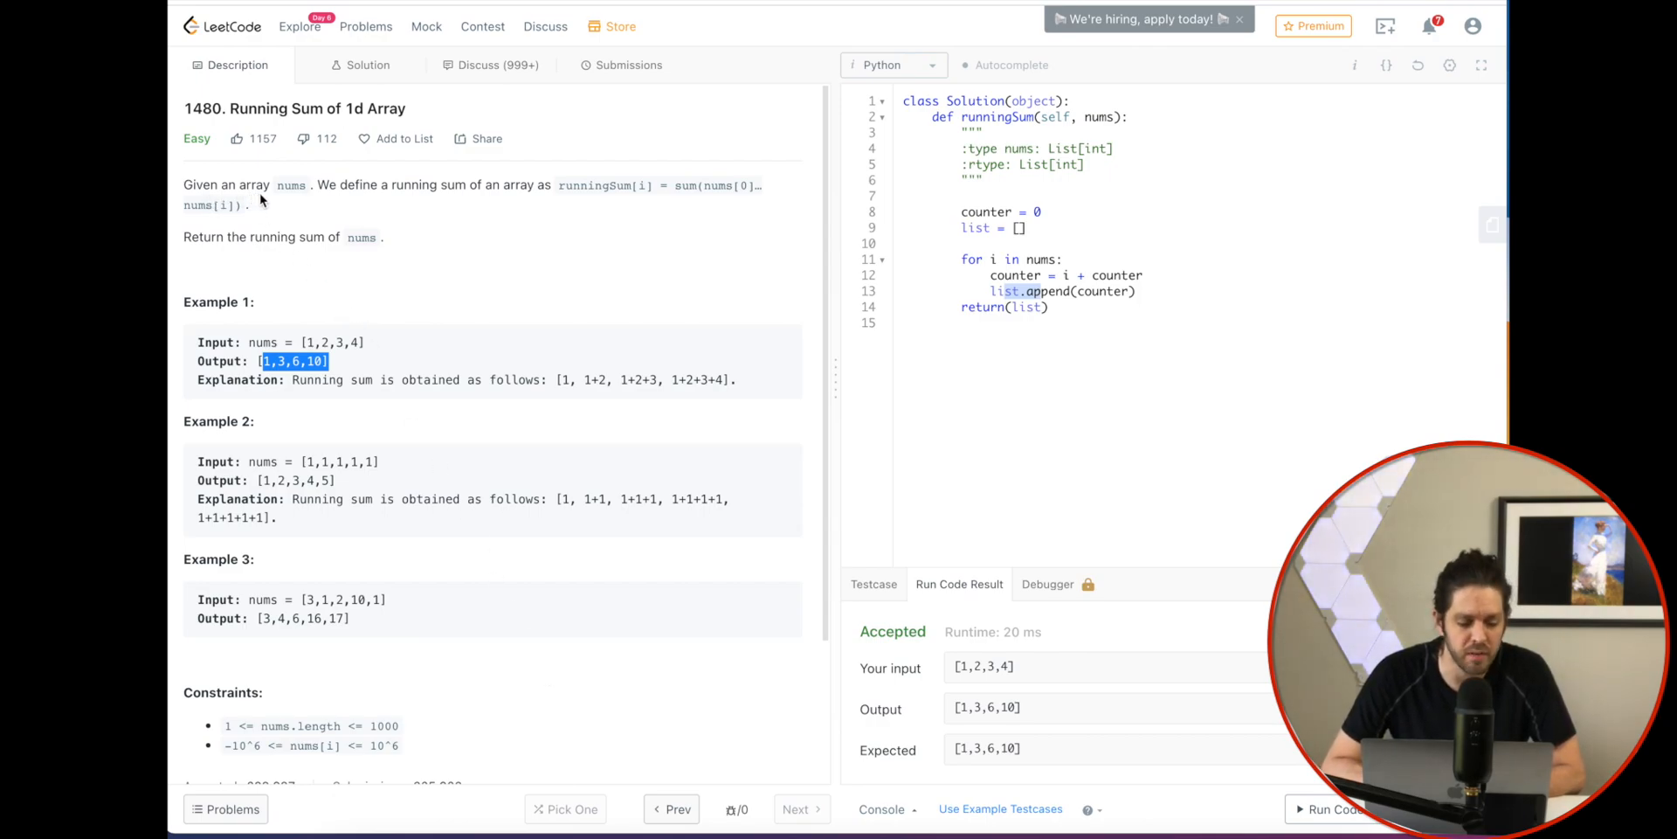
{"action": "mouse_move", "coordinate": [341, 192]}
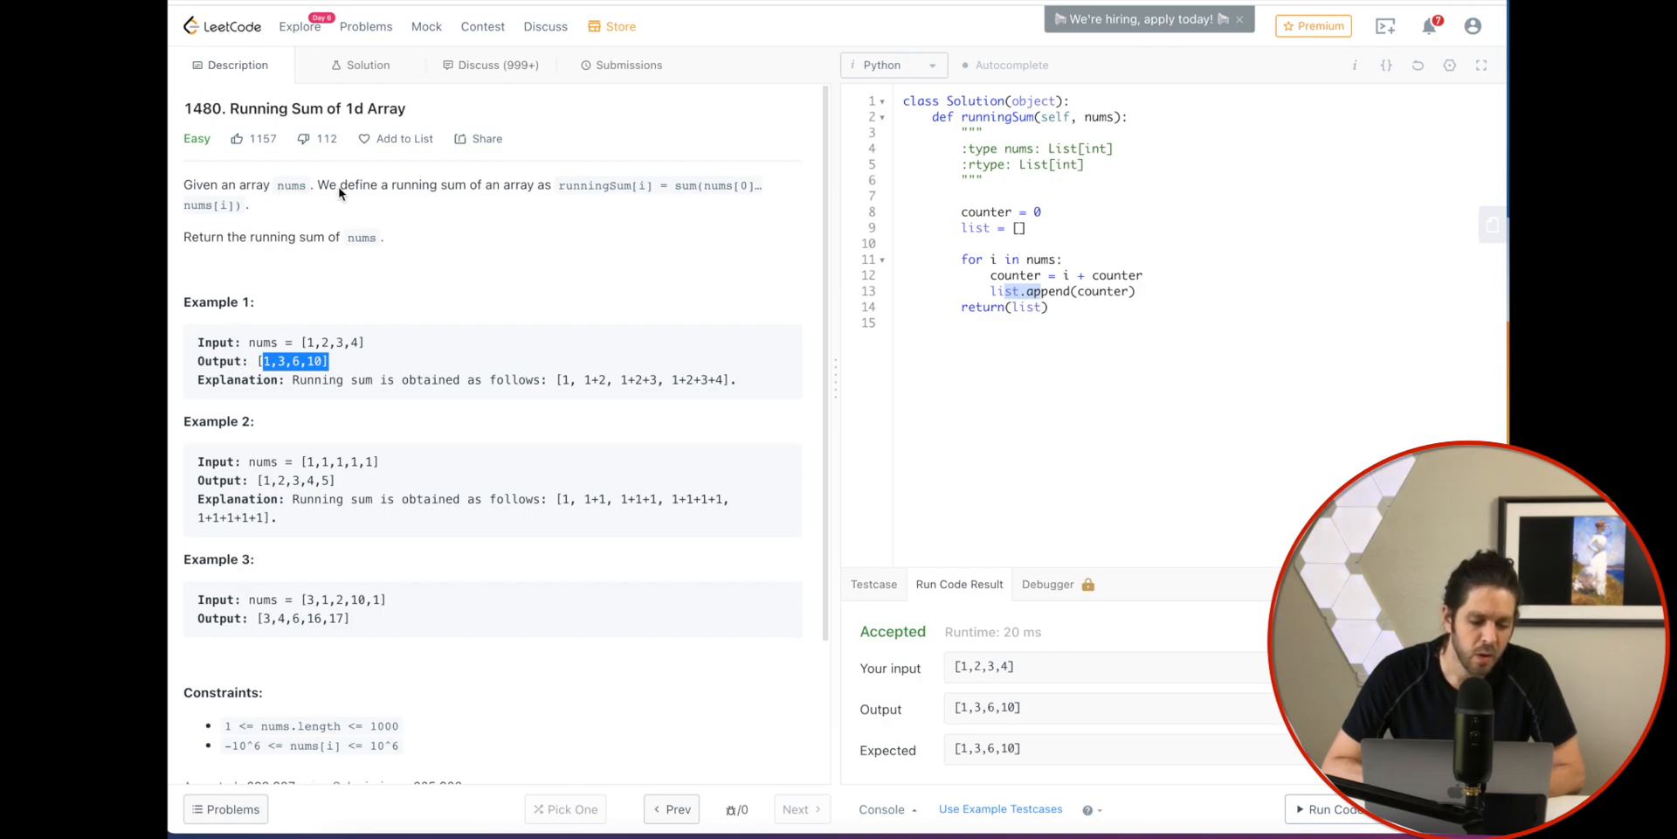
{"action": "mouse_move", "coordinate": [493, 199]}
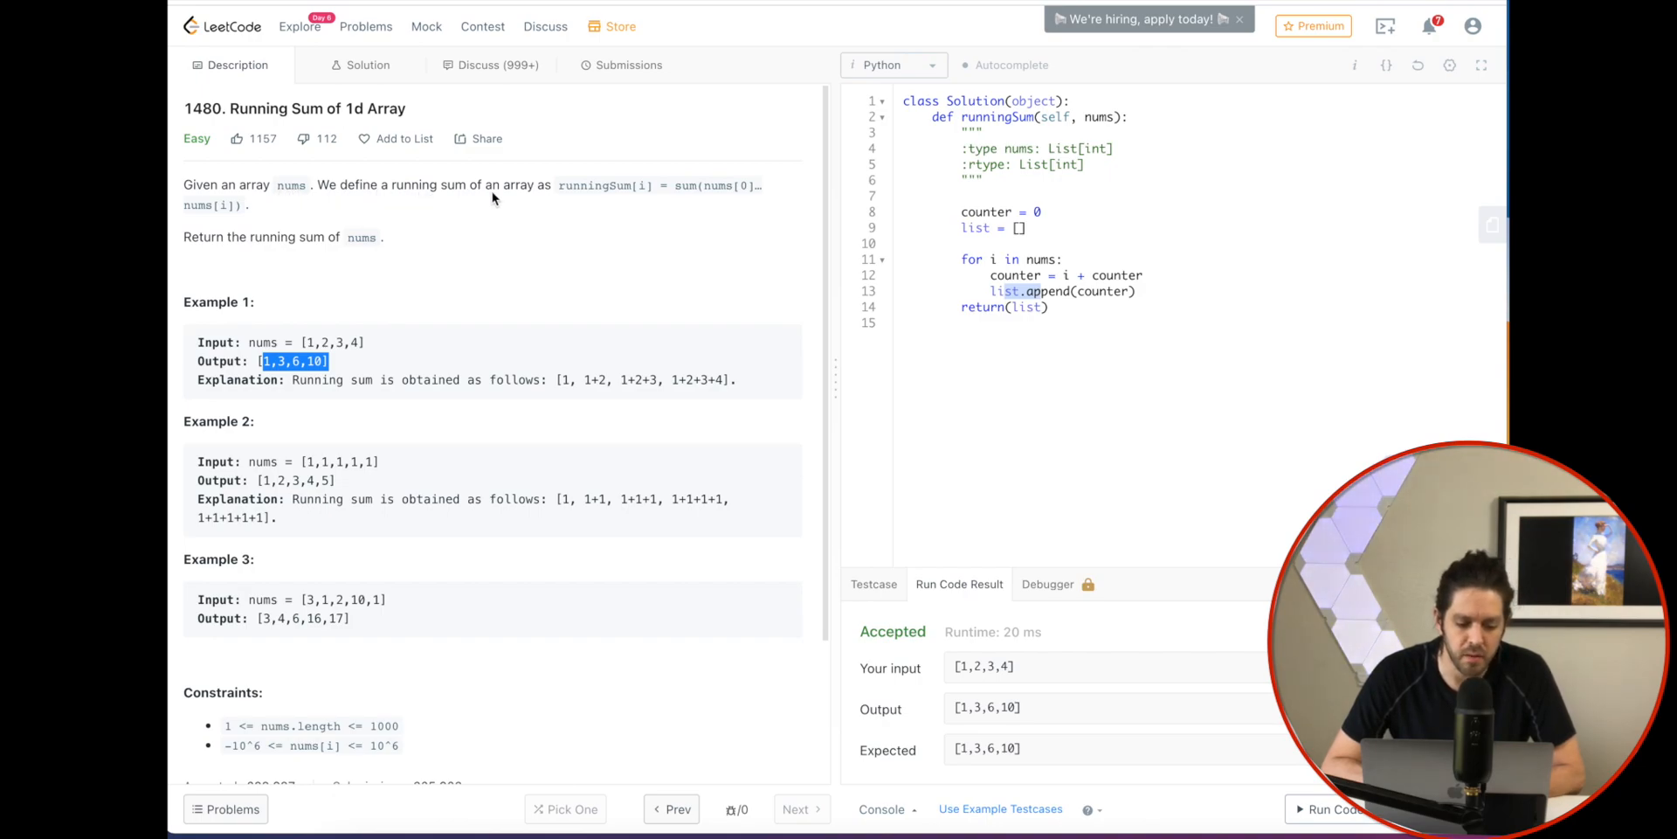
{"action": "mouse_move", "coordinate": [589, 195]}
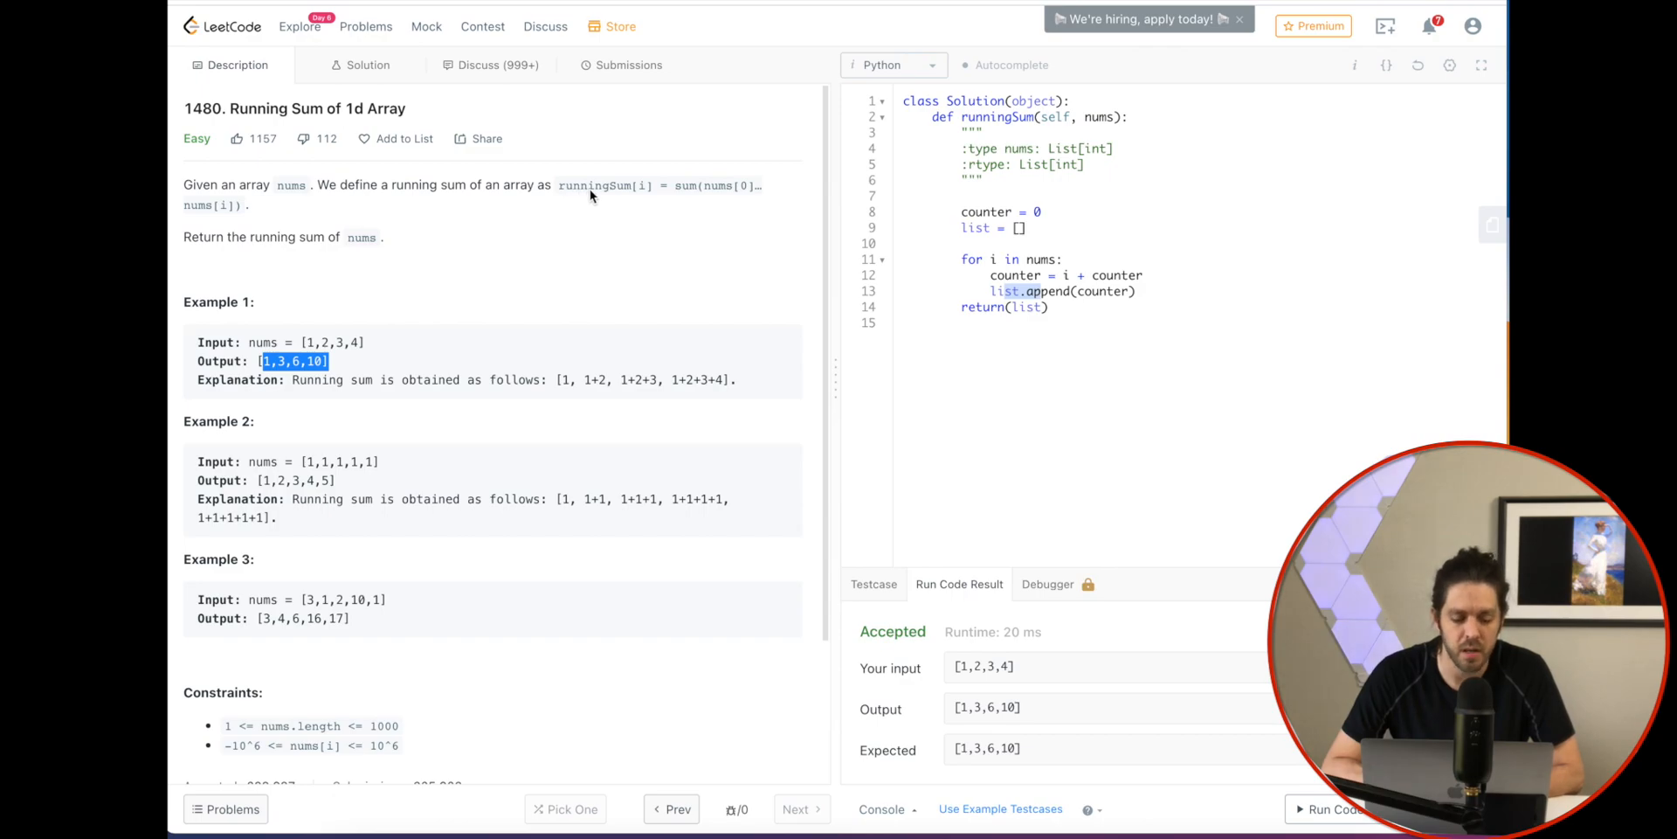
{"action": "mouse_move", "coordinate": [660, 196]}
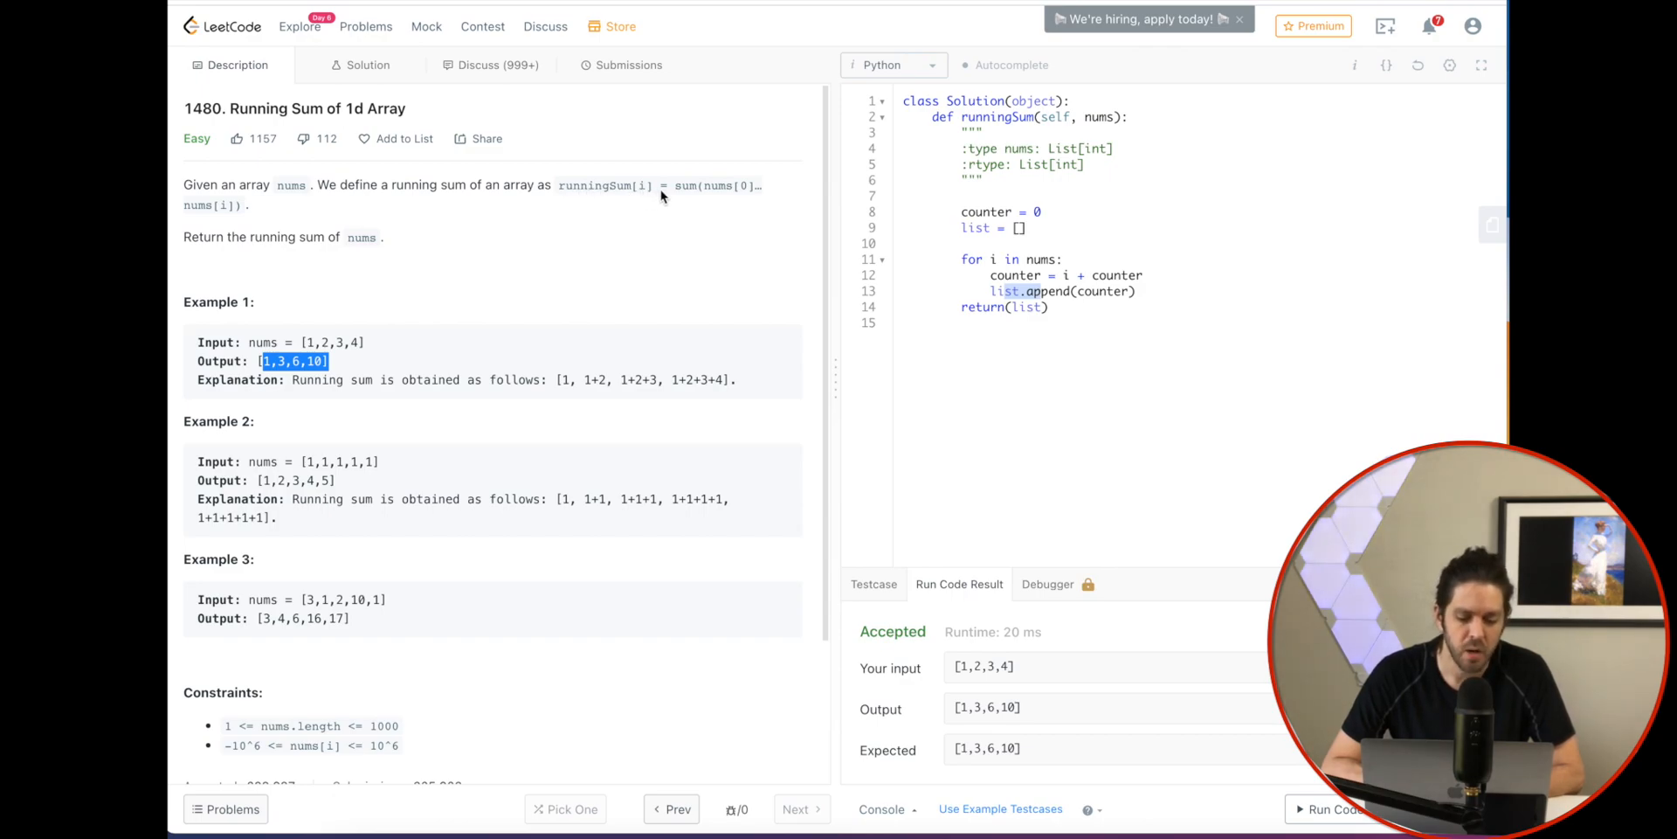
{"action": "mouse_move", "coordinate": [723, 194]}
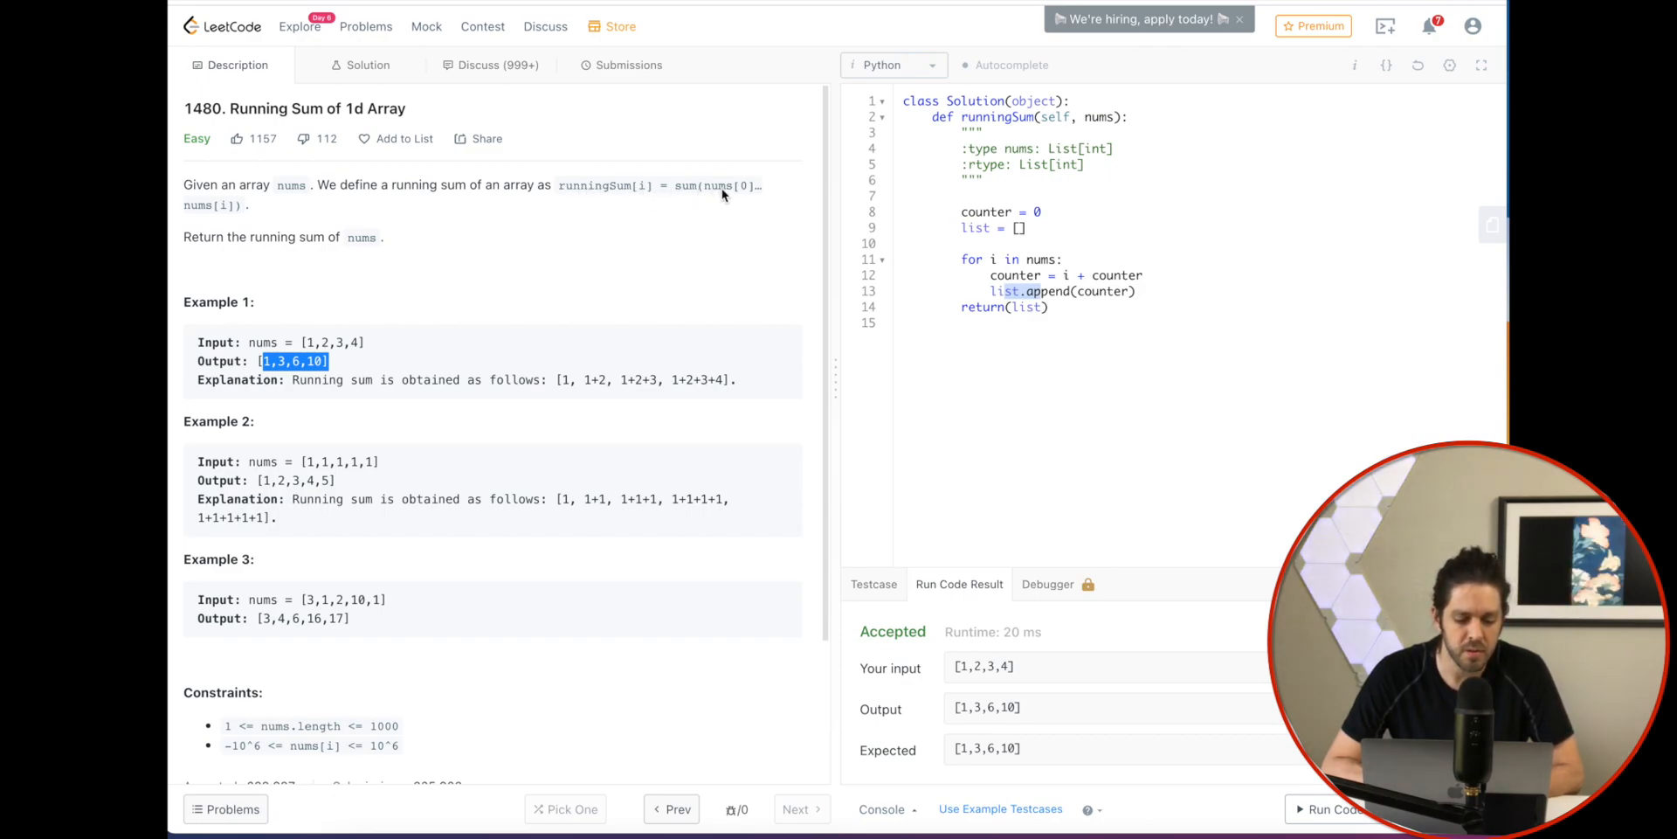
{"action": "mouse_move", "coordinate": [330, 233]}
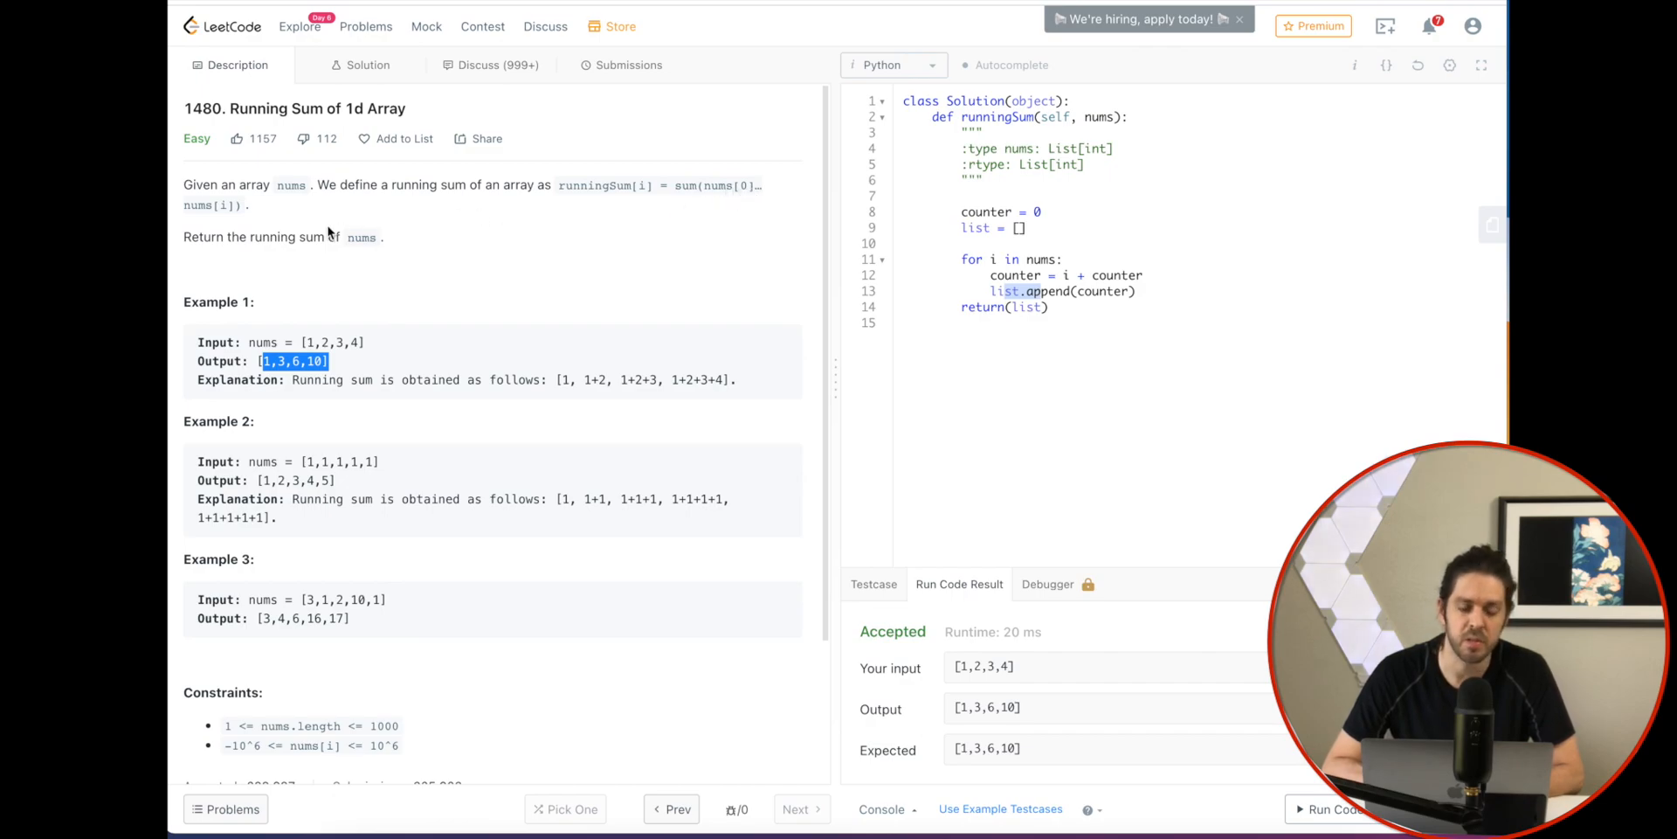
{"action": "mouse_move", "coordinate": [297, 244]}
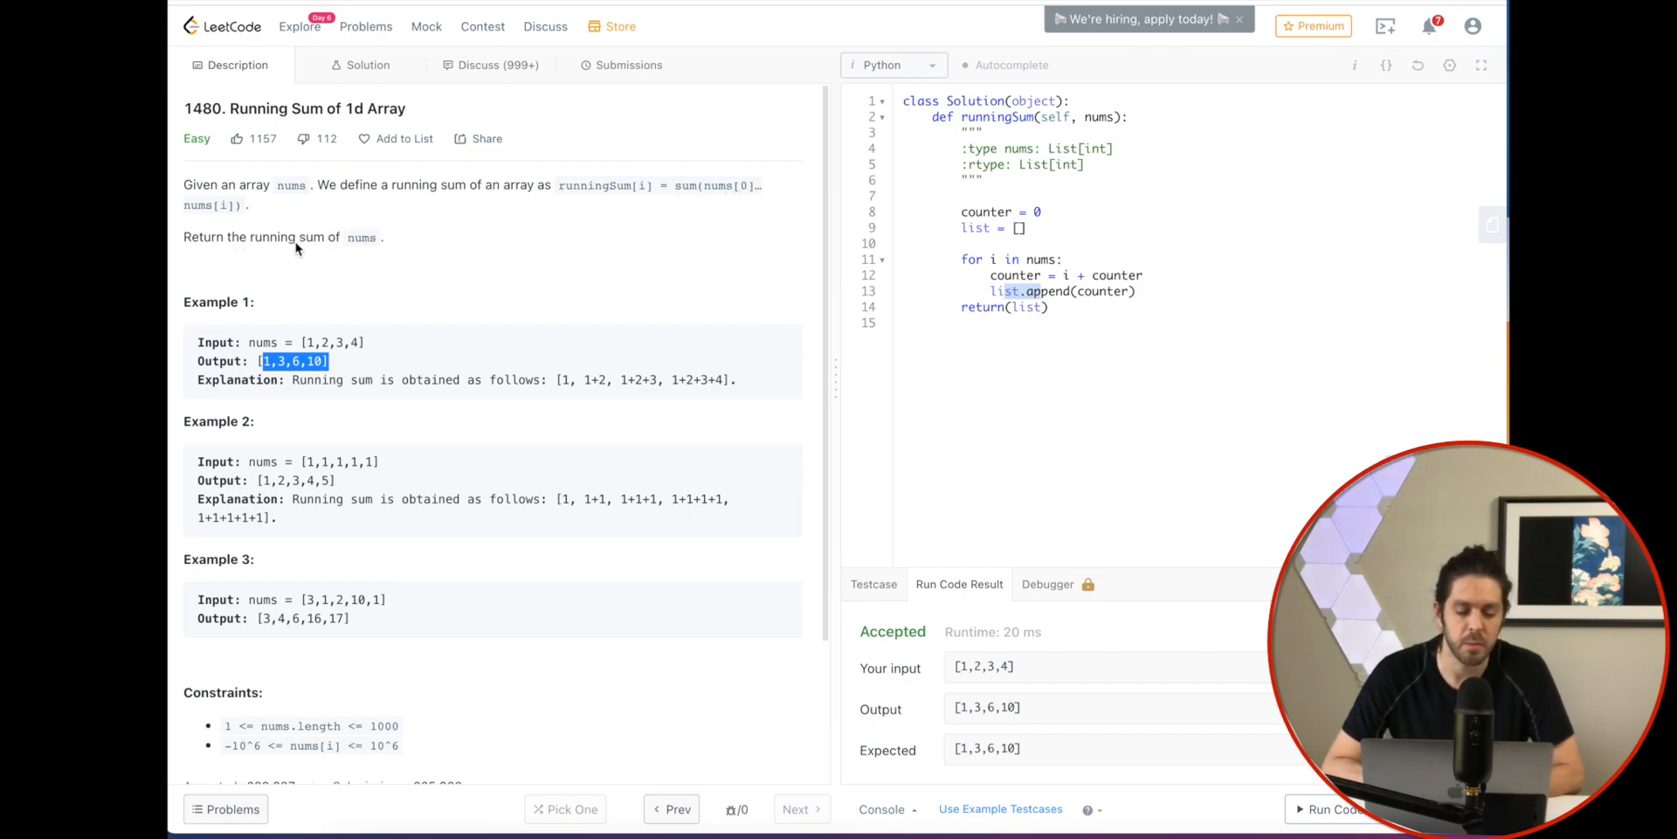
{"action": "mouse_move", "coordinate": [231, 351]}
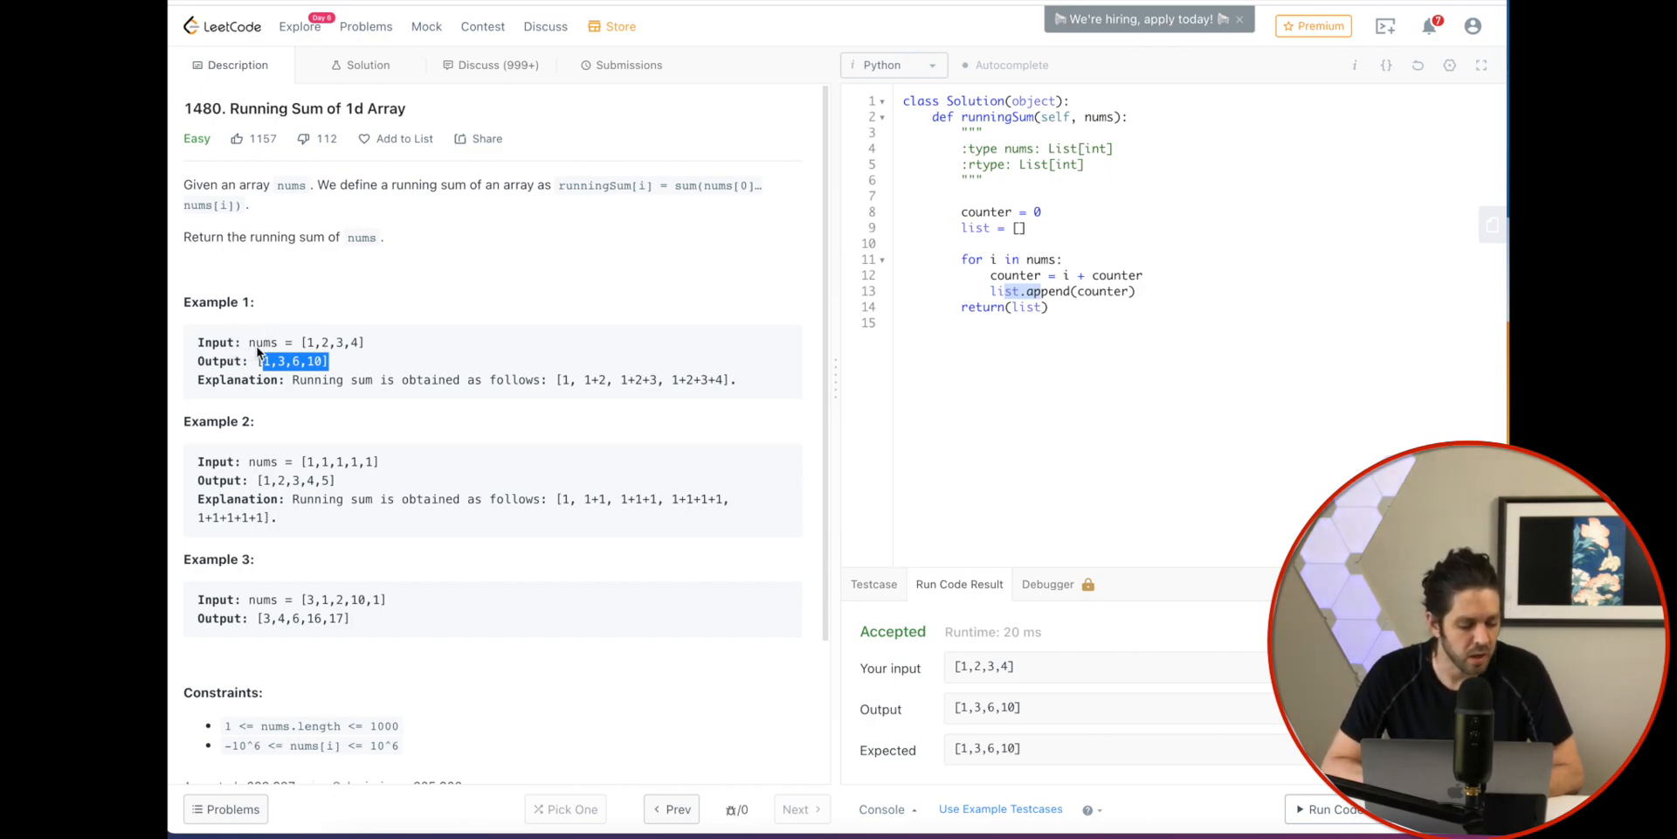
{"action": "mouse_move", "coordinate": [311, 343]}
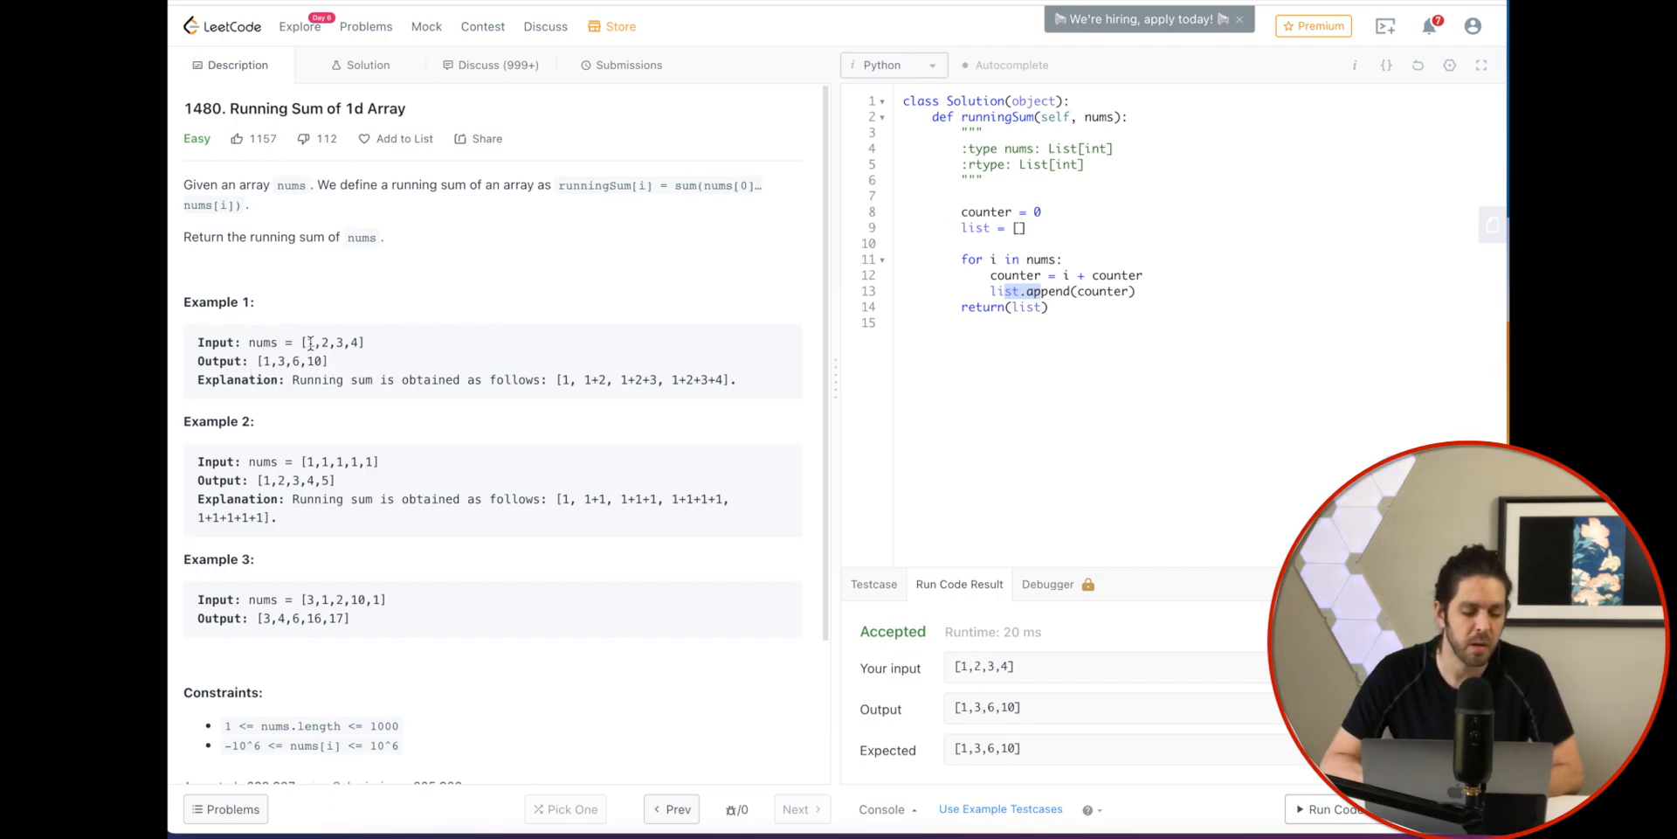
Select the old solution body below the docstring so it can be replaced
{"action": "double_click", "coordinate": [311, 342]}
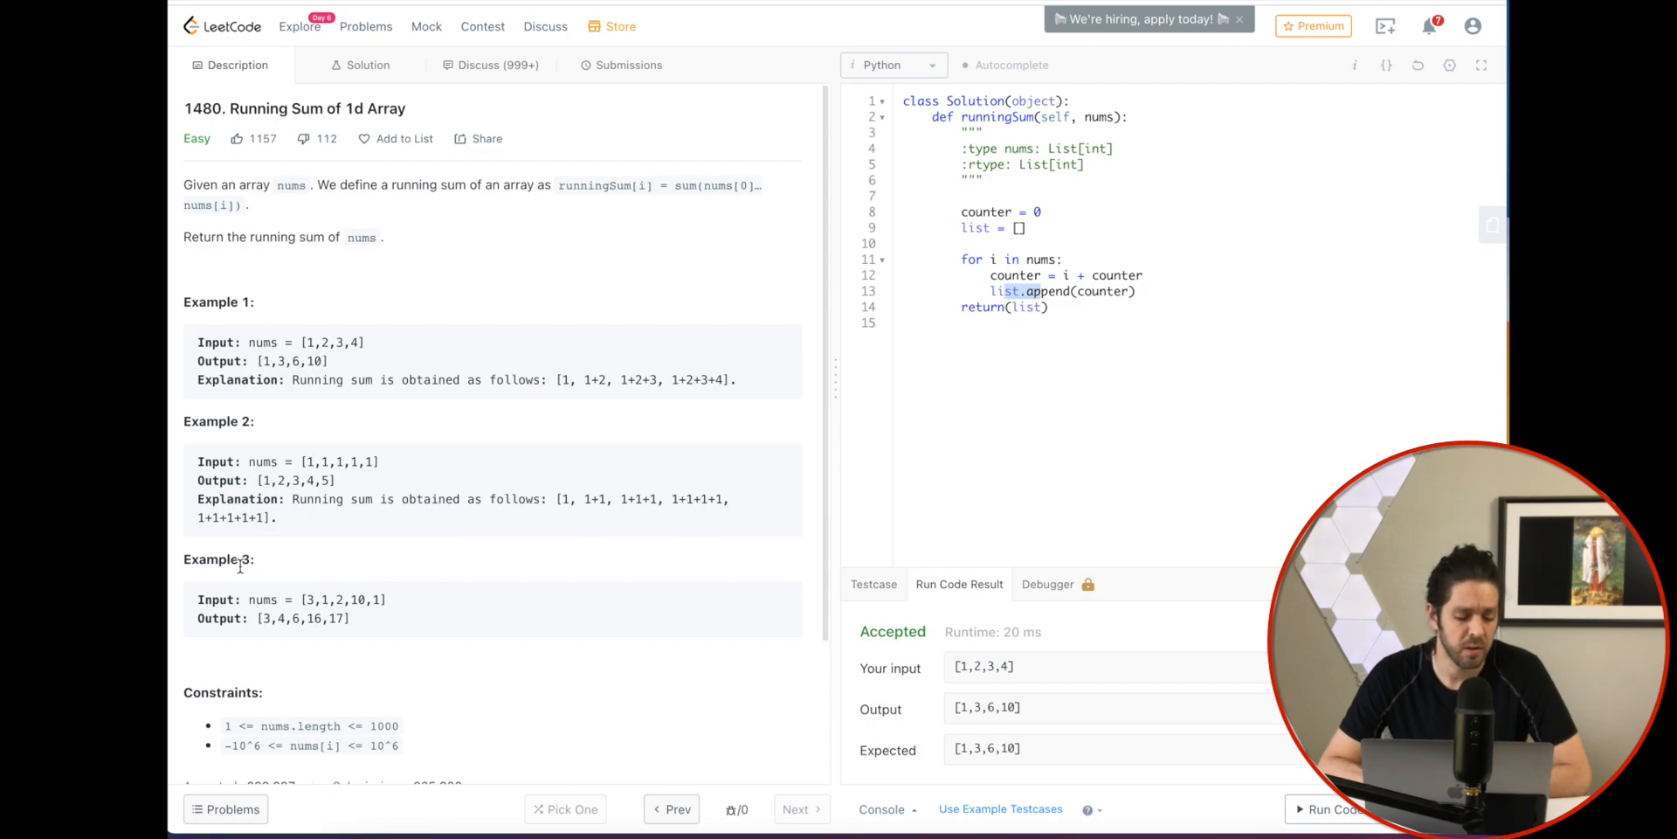
{"action": "mouse_move", "coordinate": [732, 344]}
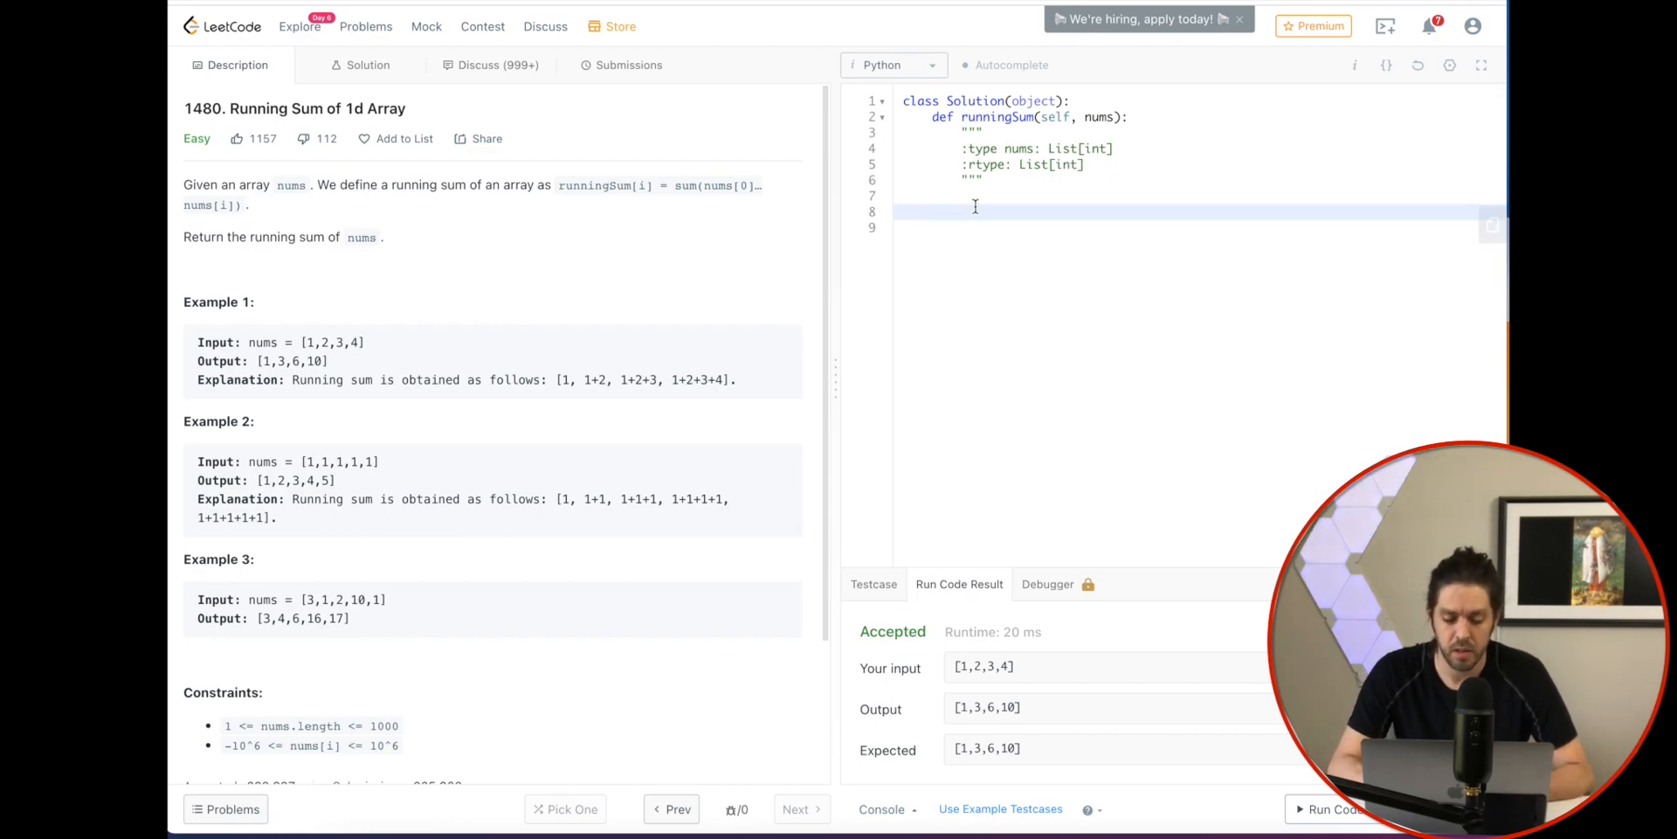
Write 'counter = 0' and 'list = []' as the method's first lines, then begin the for loop
{"action": "type", "text": "o"}
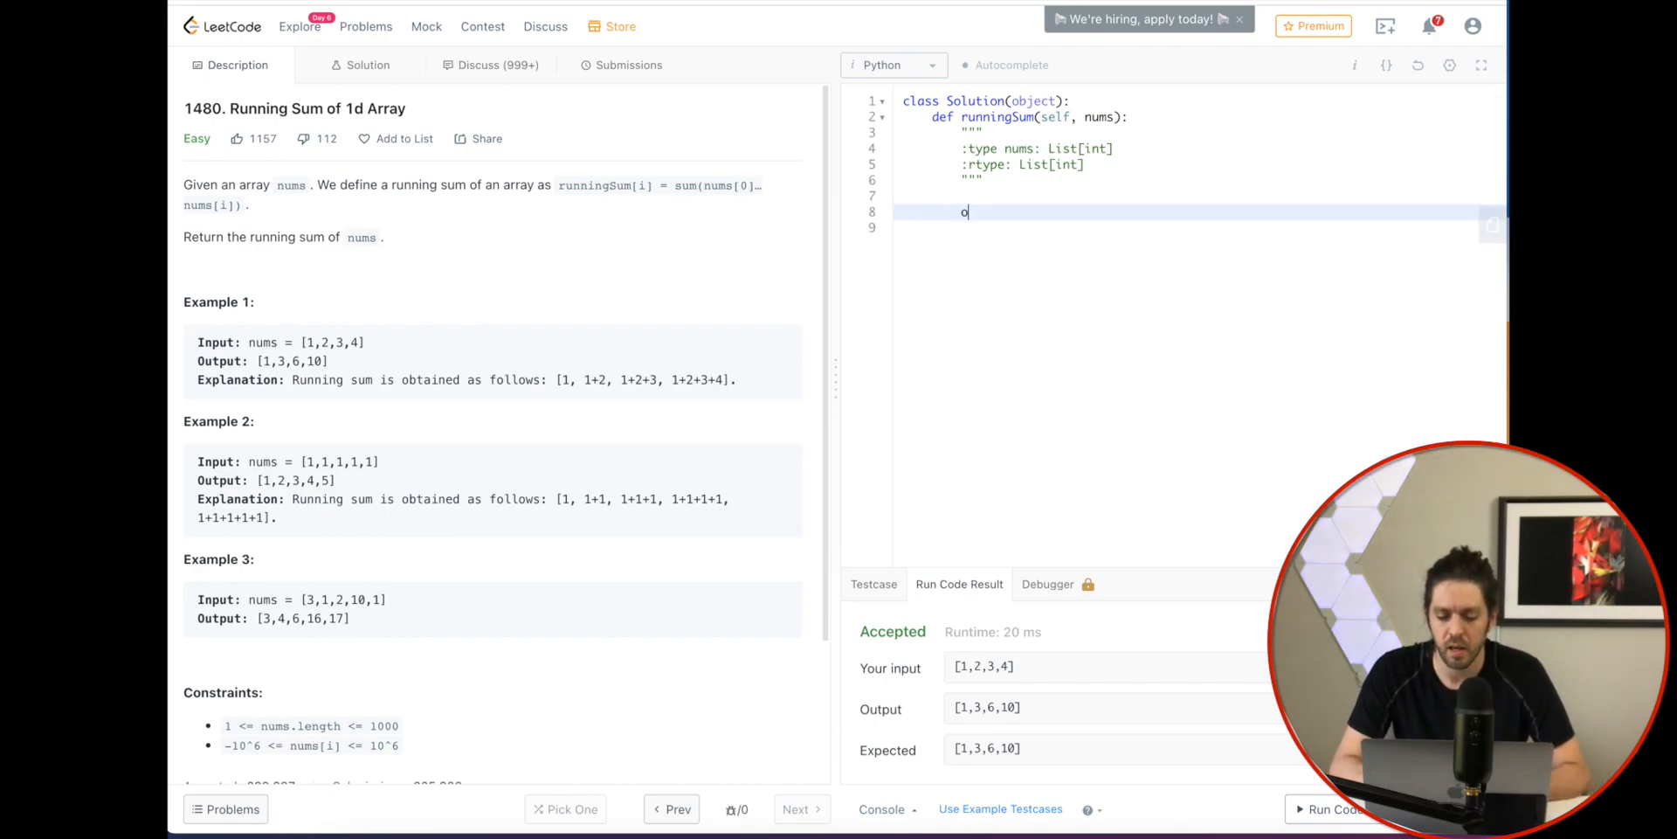
{"action": "type", "text": "counter"}
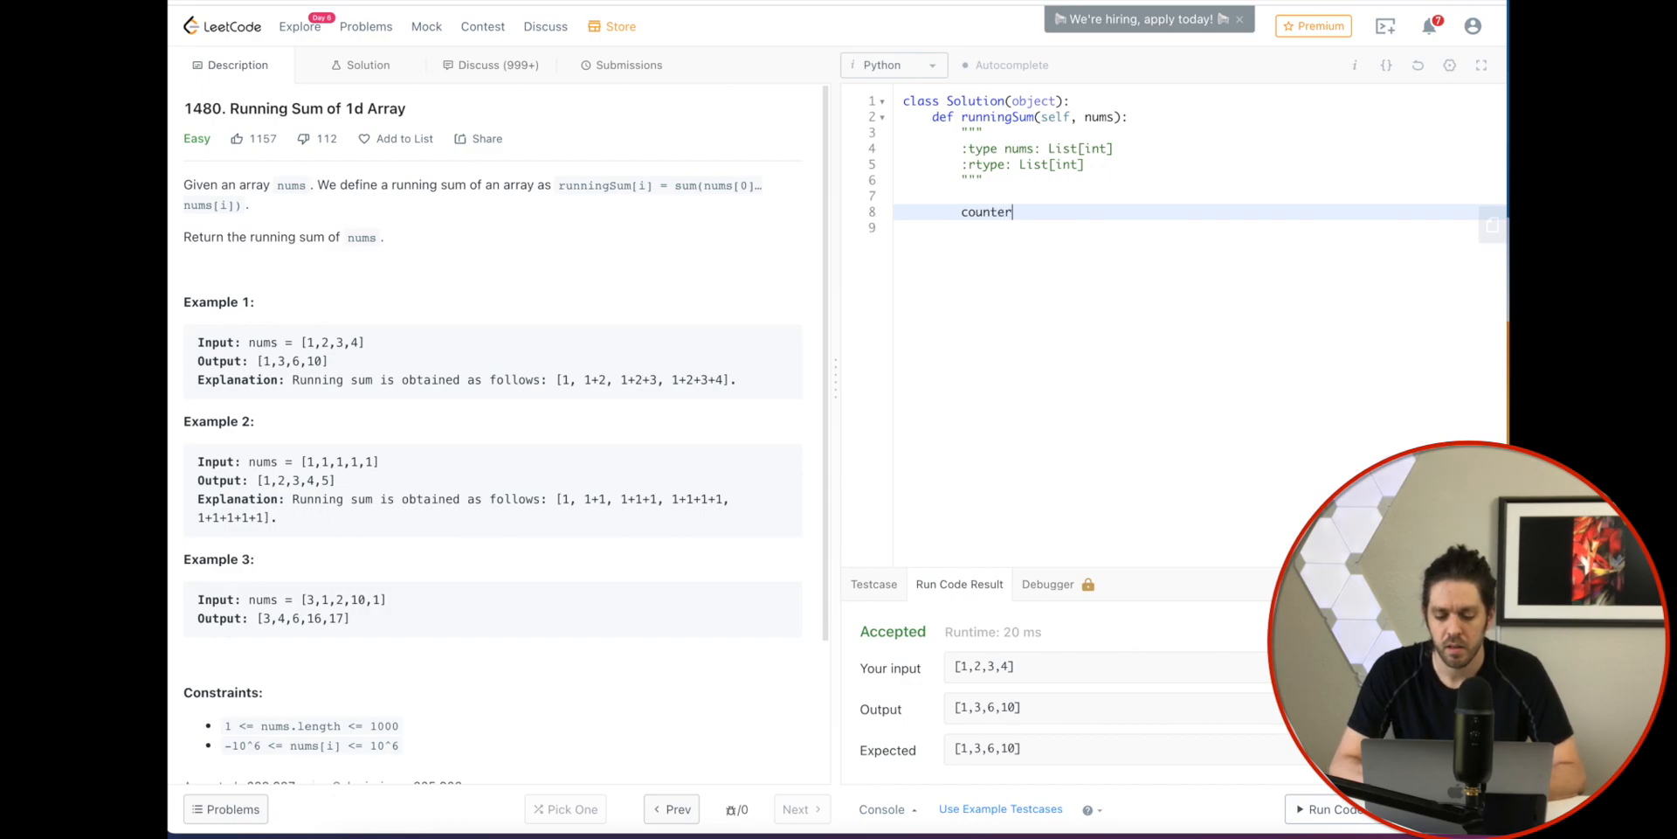
{"action": "type", "text": "= 0"}
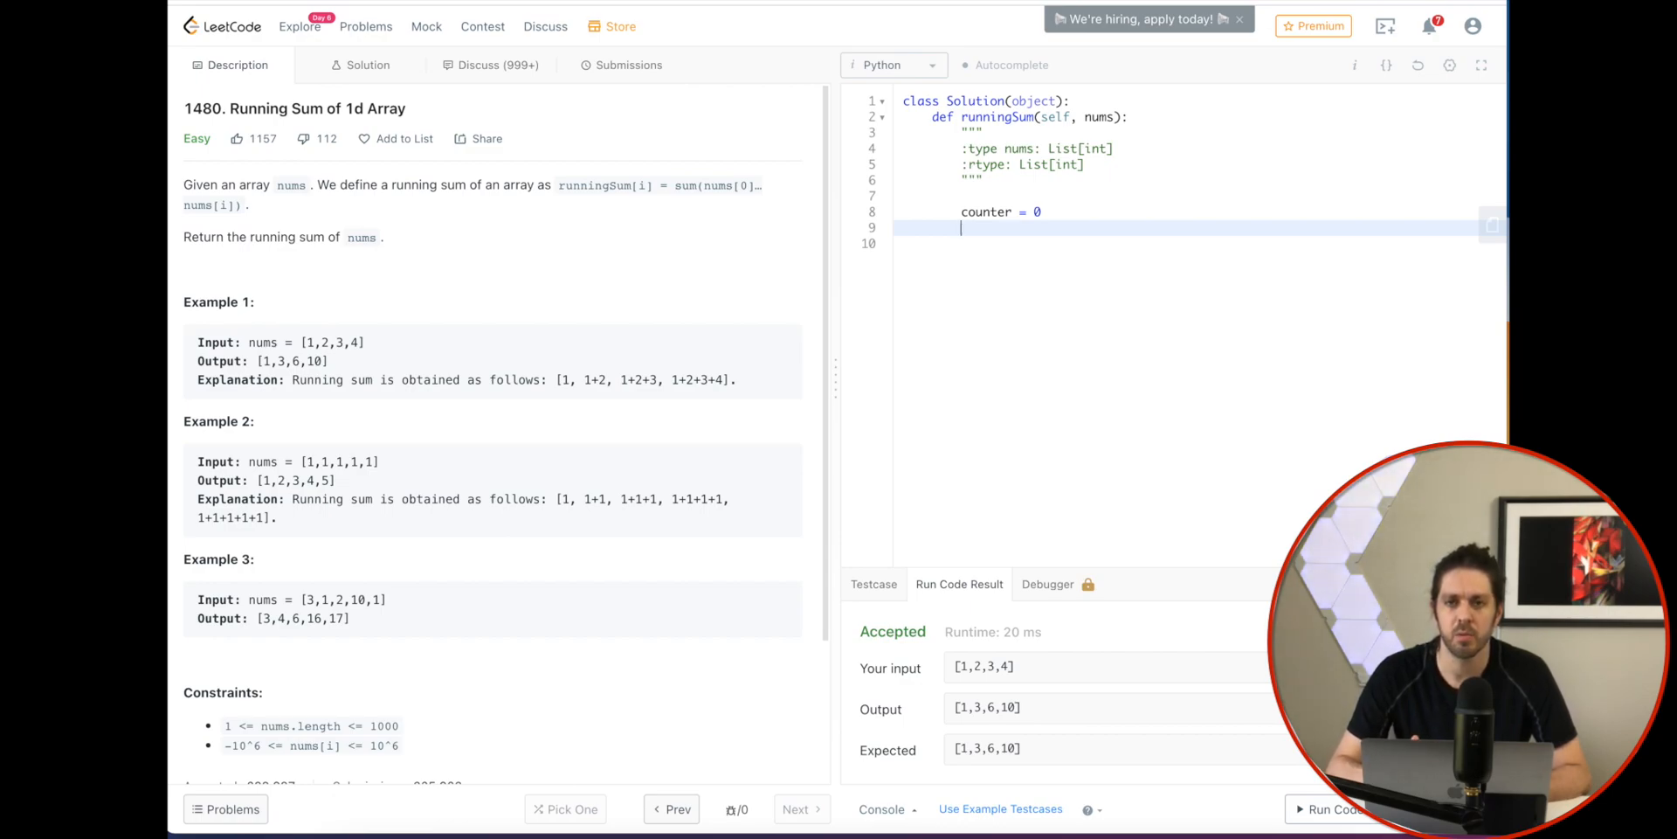
{"action": "type", "text": "li"}
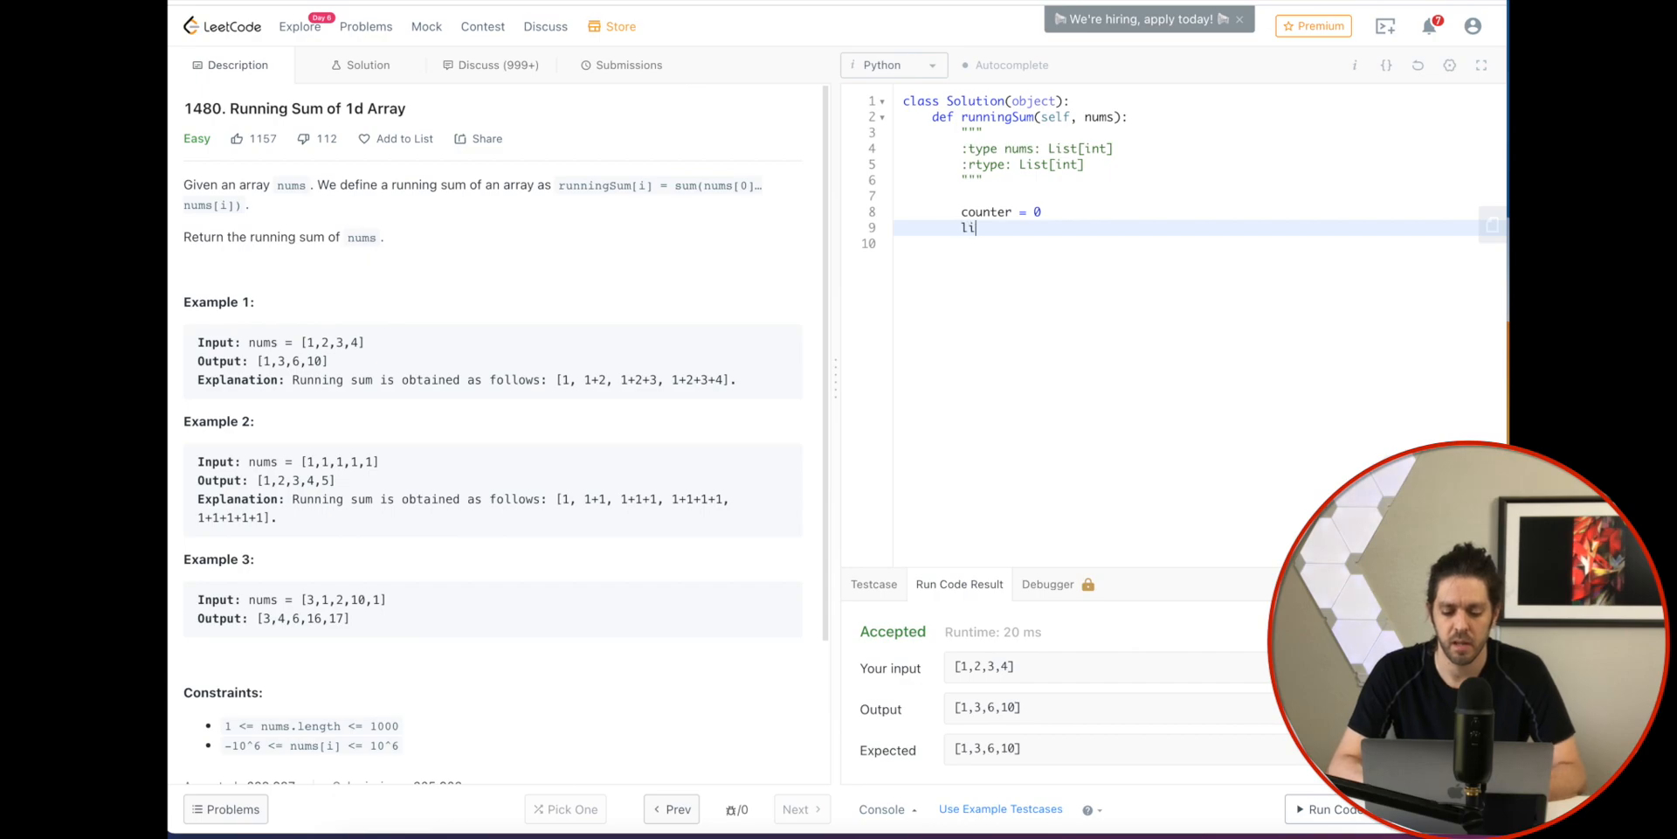
{"action": "type", "text": "st = []"}
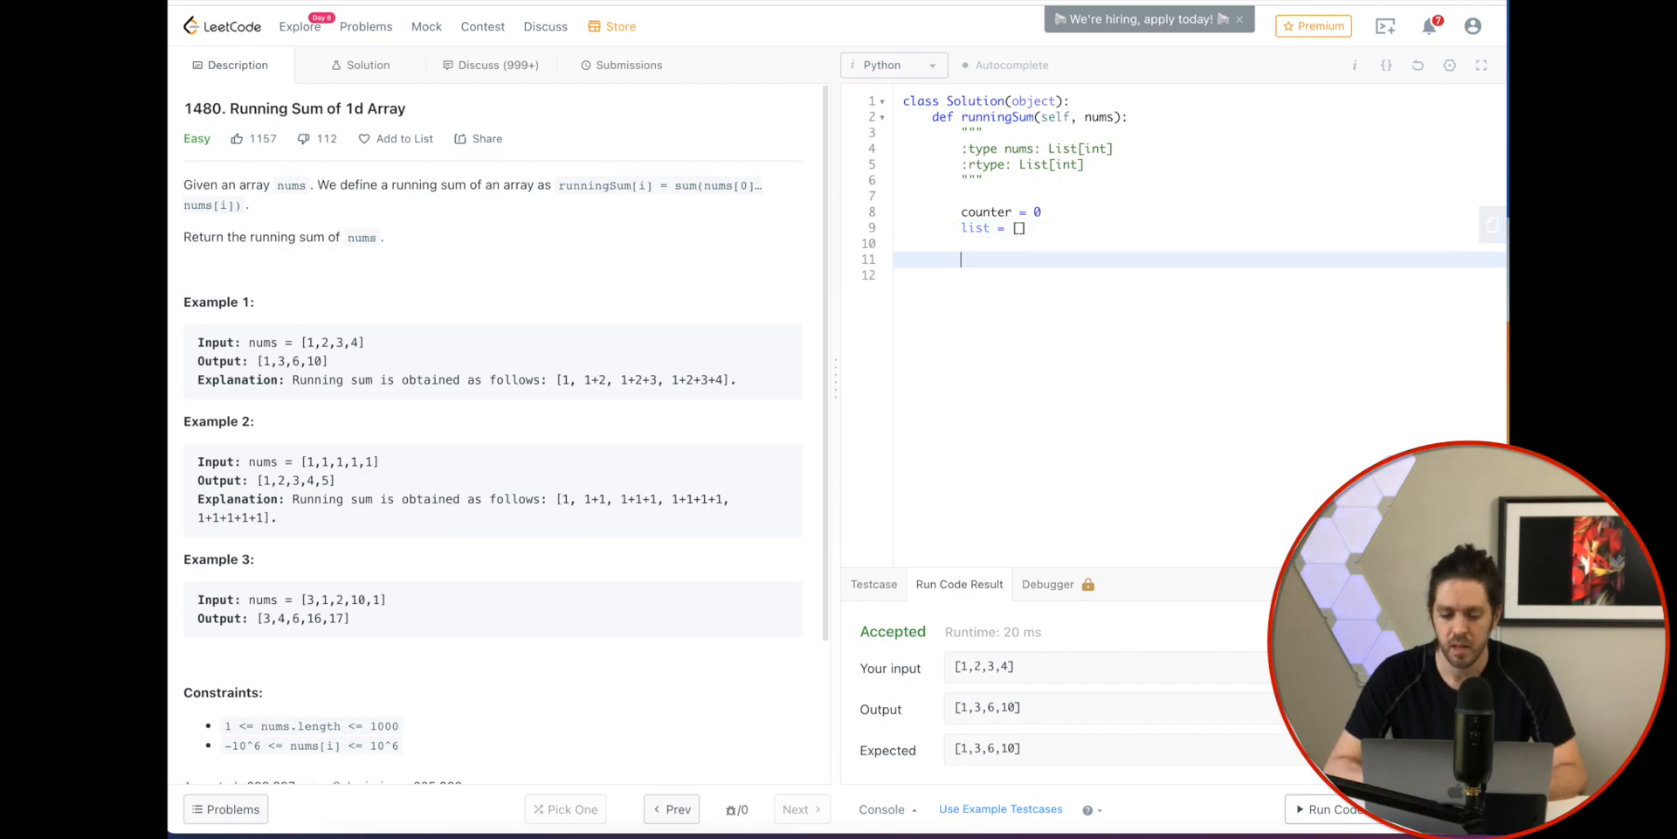
{"action": "type", "text": "f"}
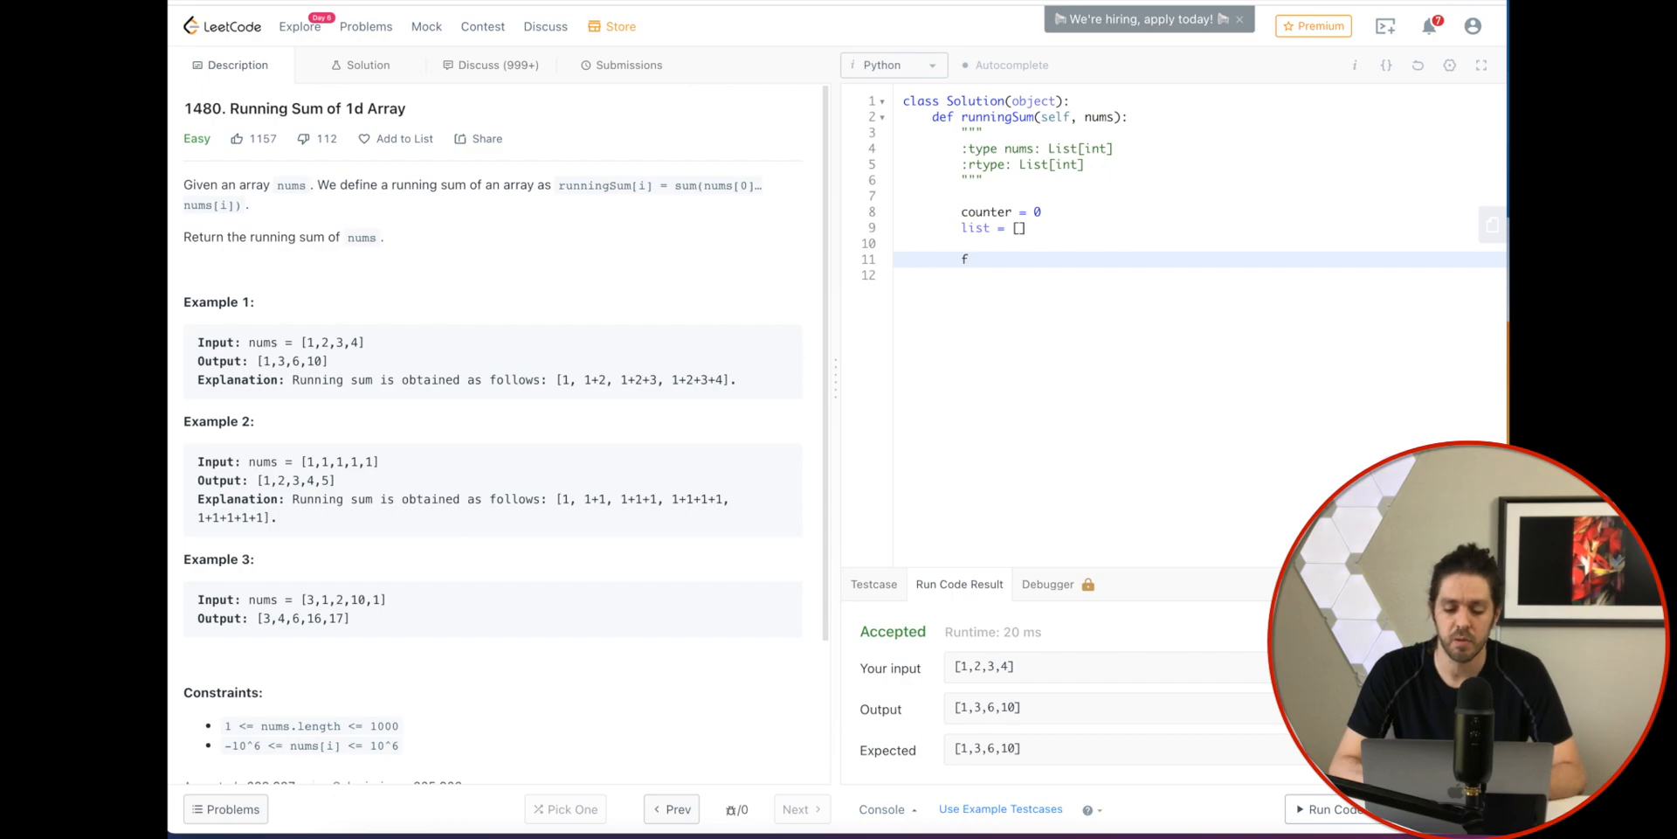
Write 'for i in nums:' with 'counter = i + counter' accumulating the sum inside it
{"action": "type", "text": "or i in nums"}
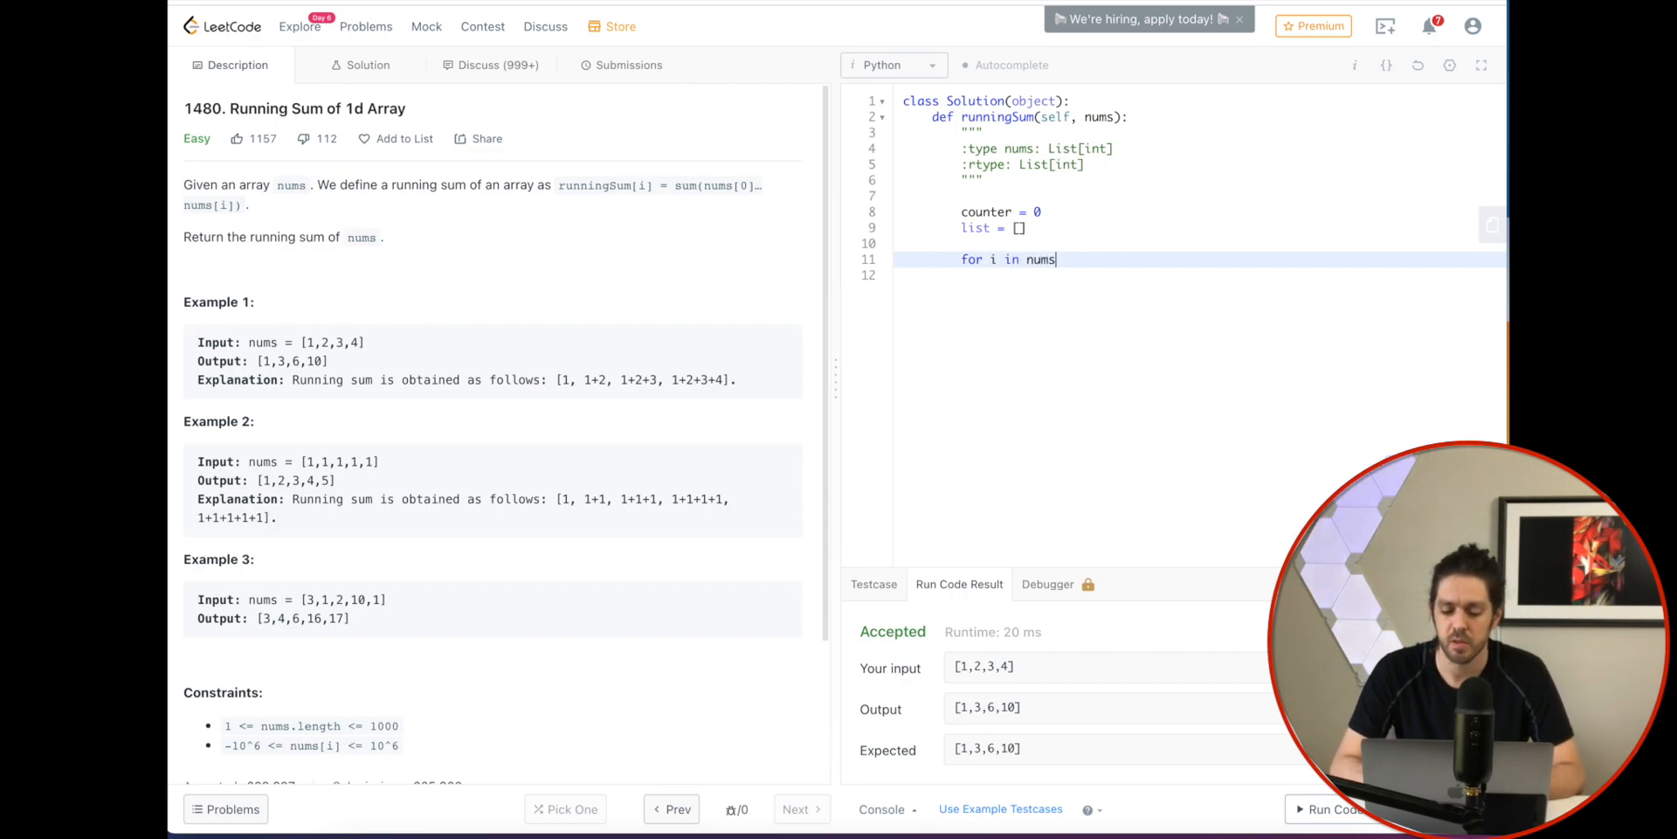
{"action": "key", "text": "Enter"}
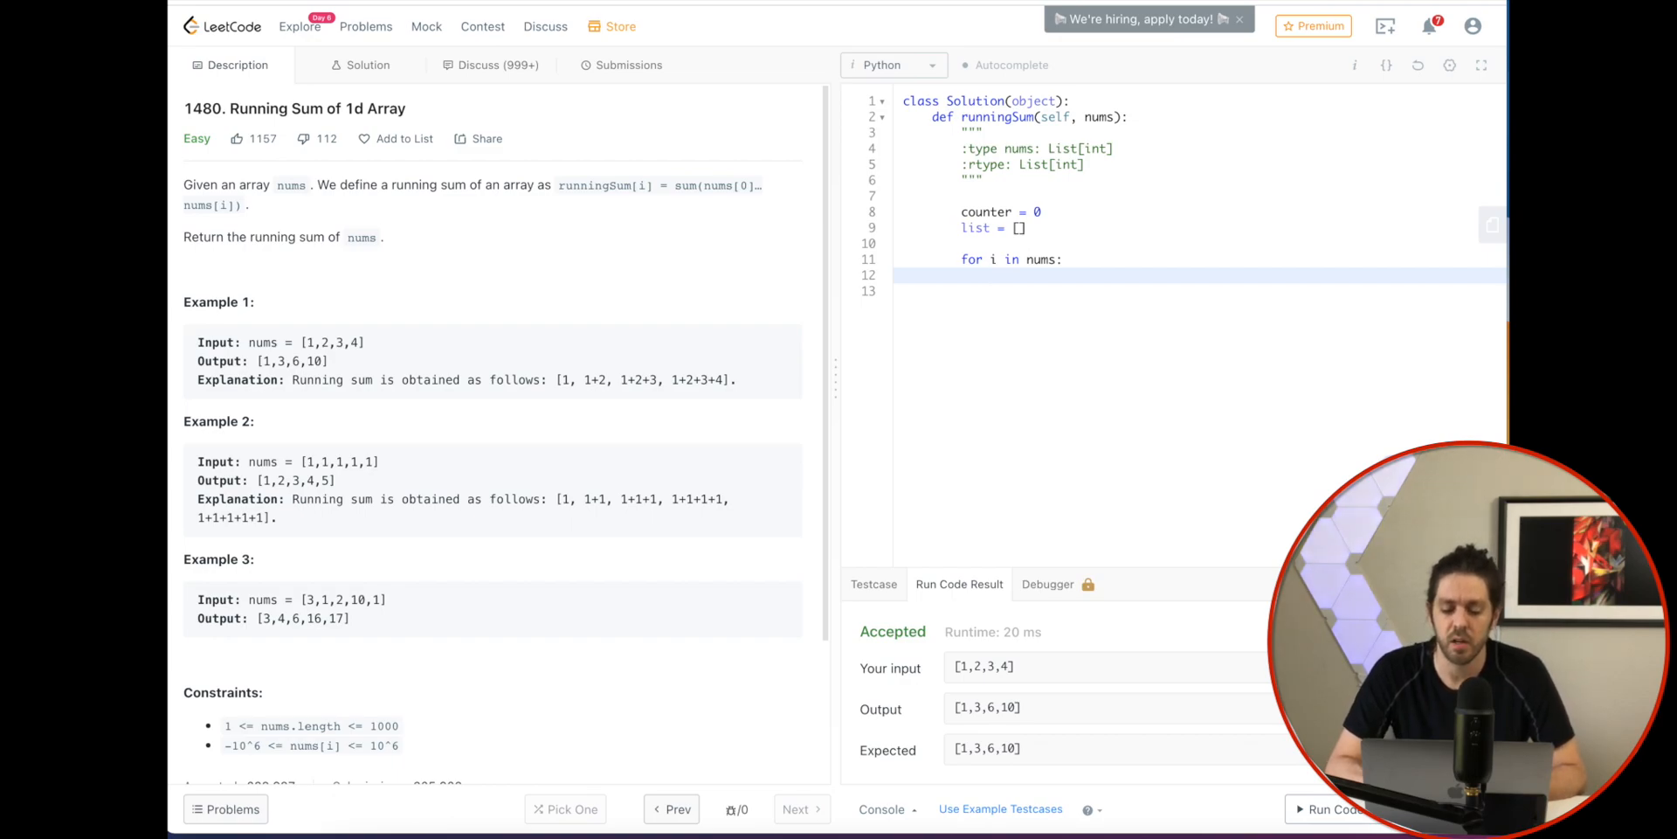
{"action": "type", "text": "counter"}
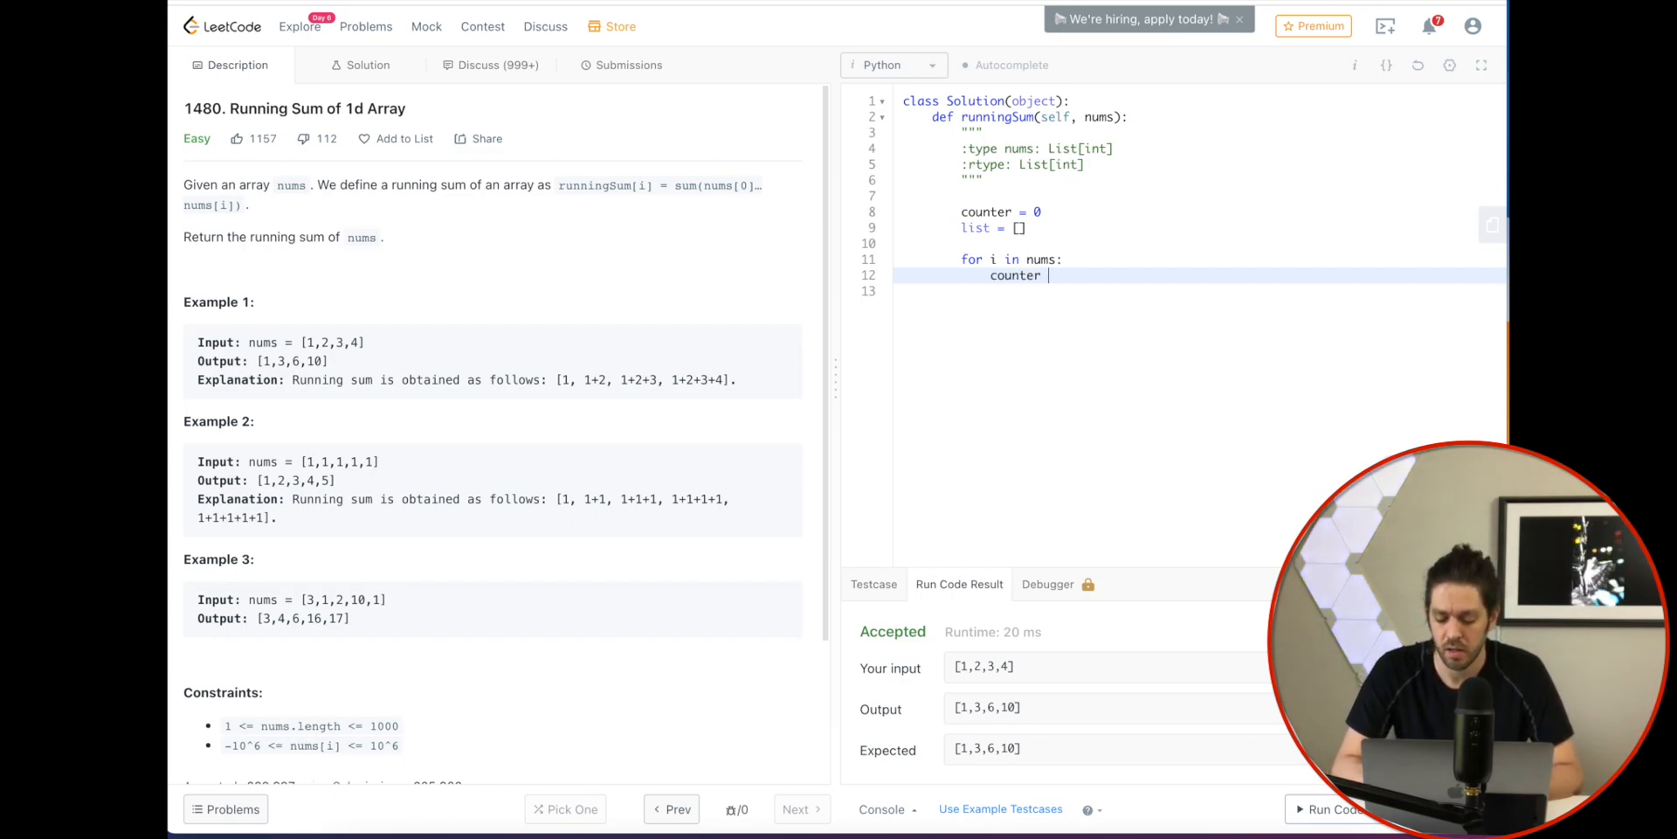
{"action": "type", "text": "= i +"}
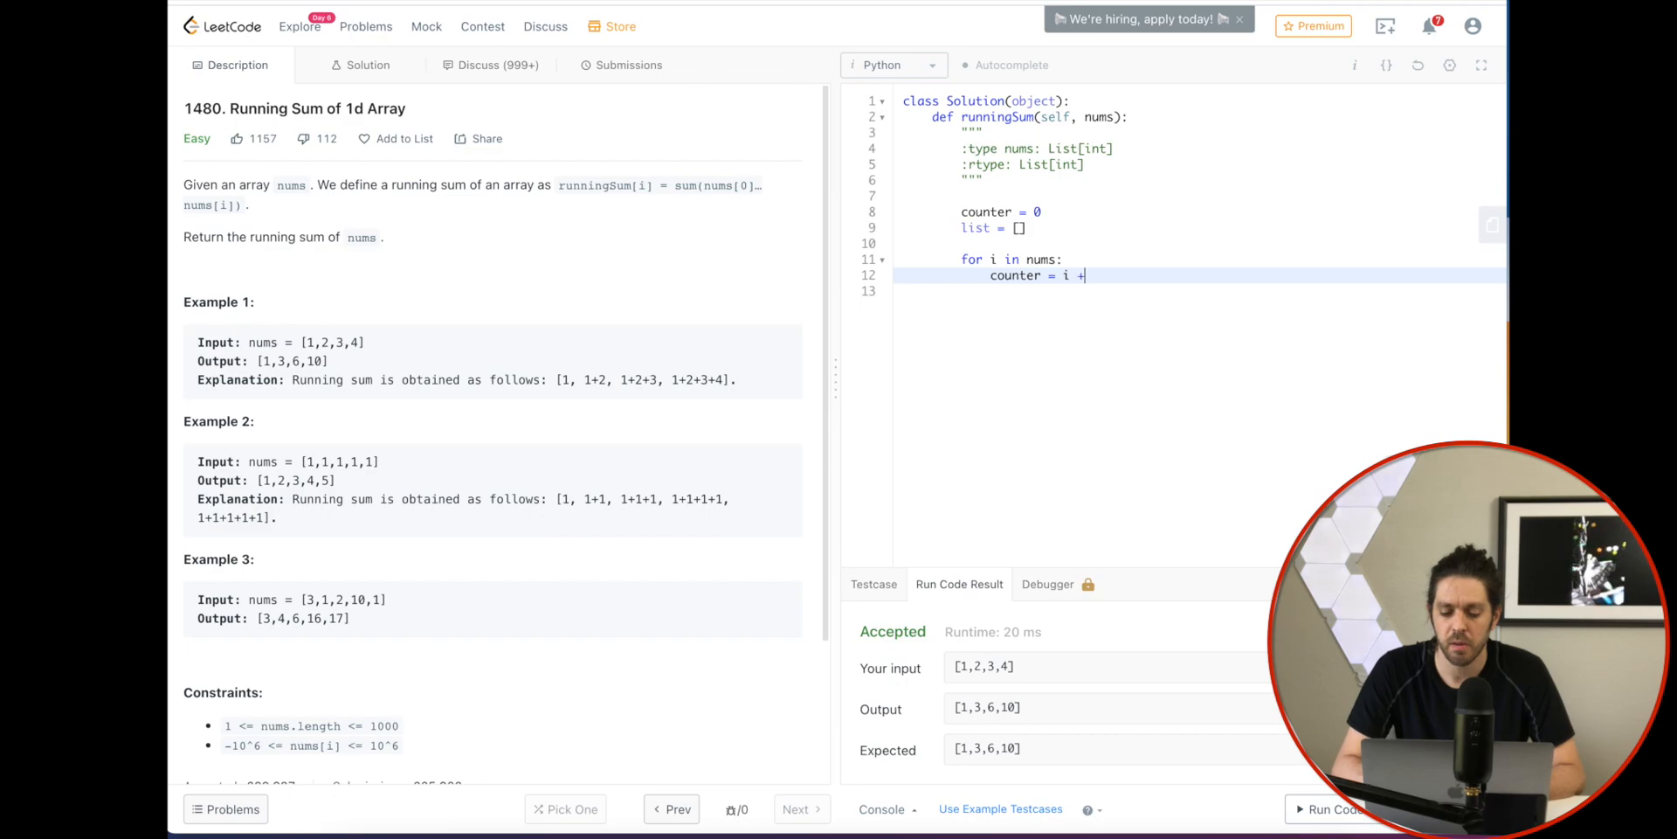
{"action": "type", "text": "counter"}
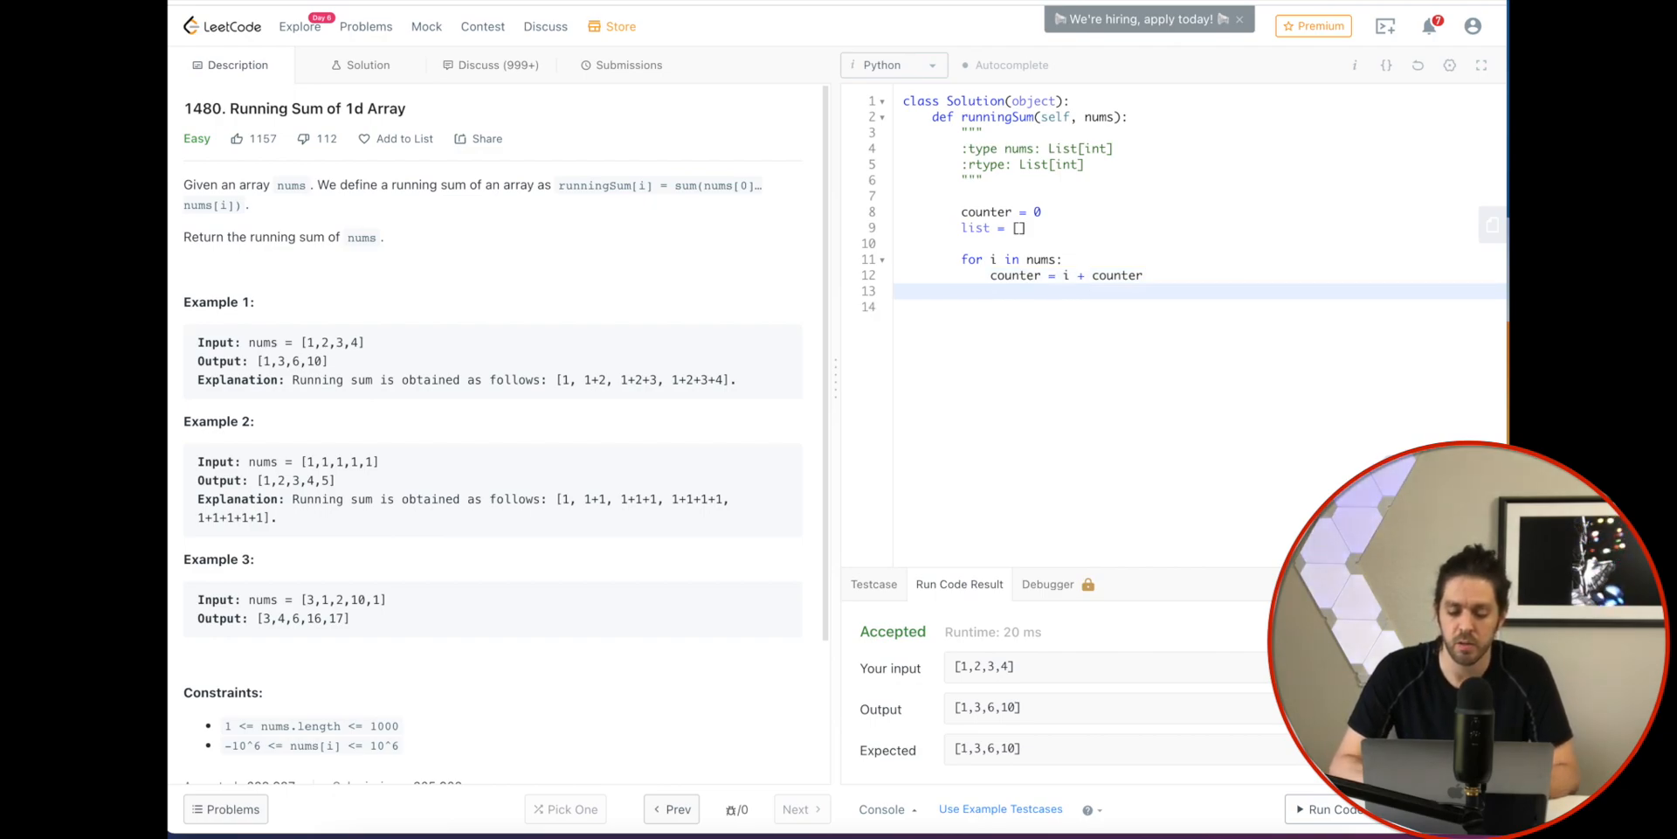
Add 'list.append()' inside the loop and 'return(list)' after it
{"action": "type", "text": "list.appen"}
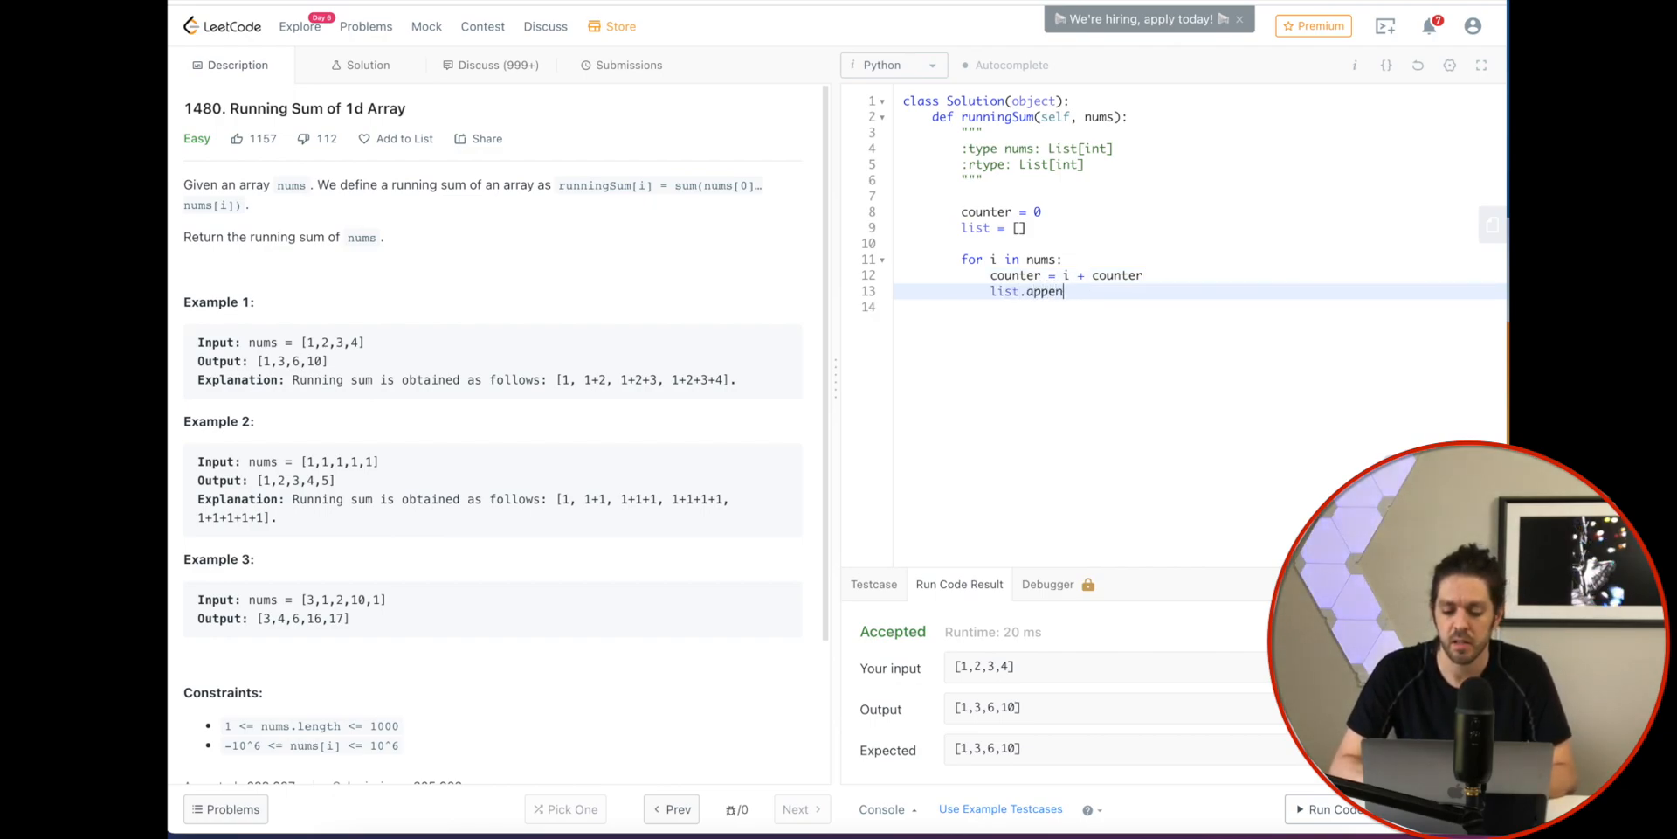
{"action": "type", "text": "d()"}
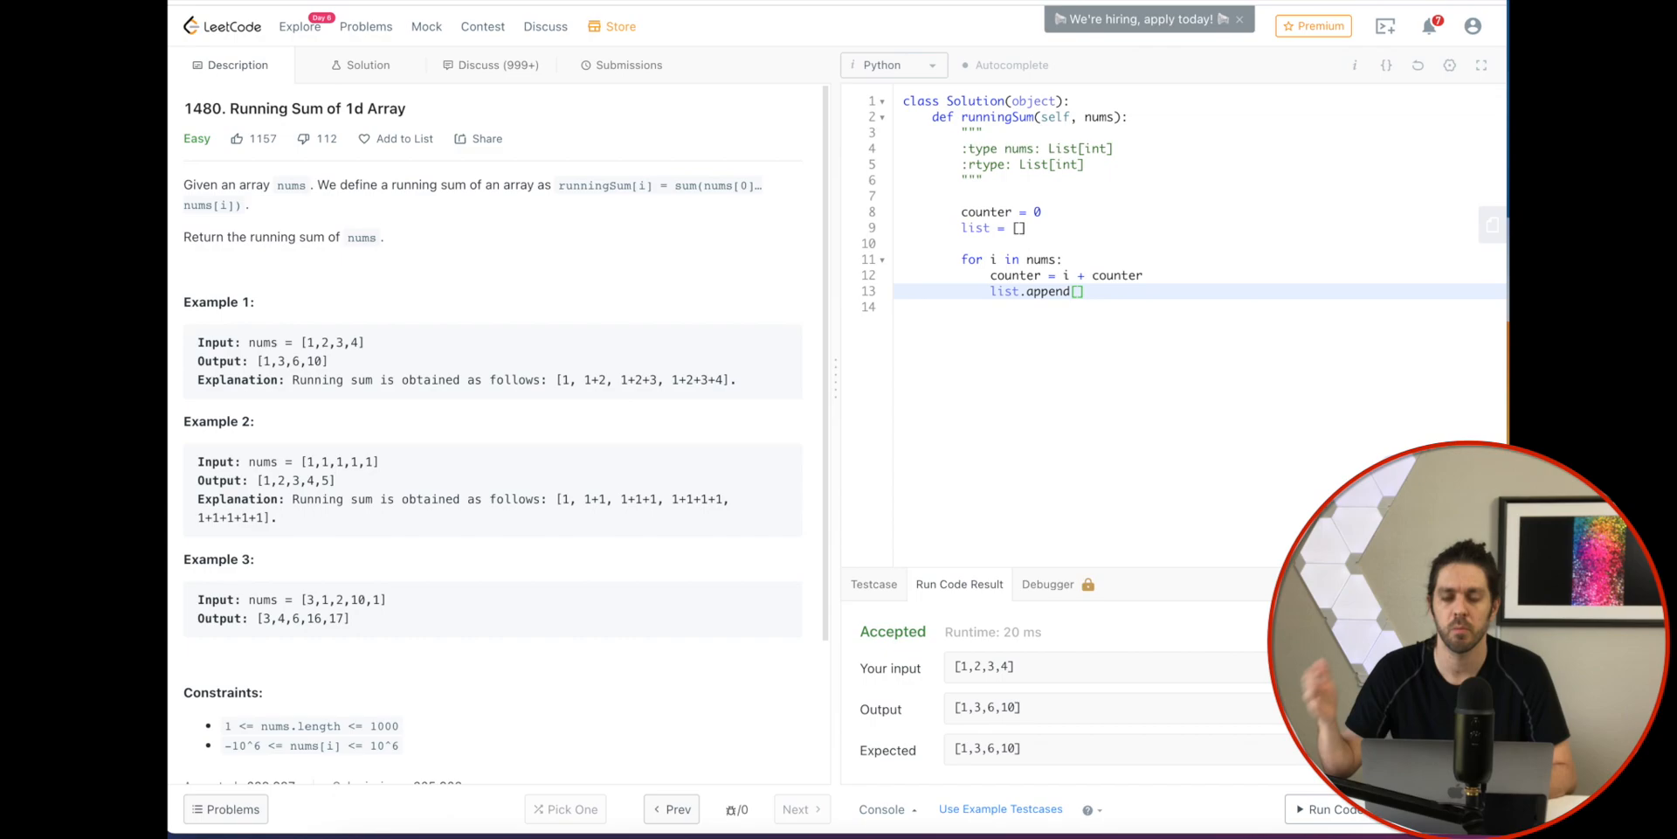
{"action": "key", "text": "Return"}
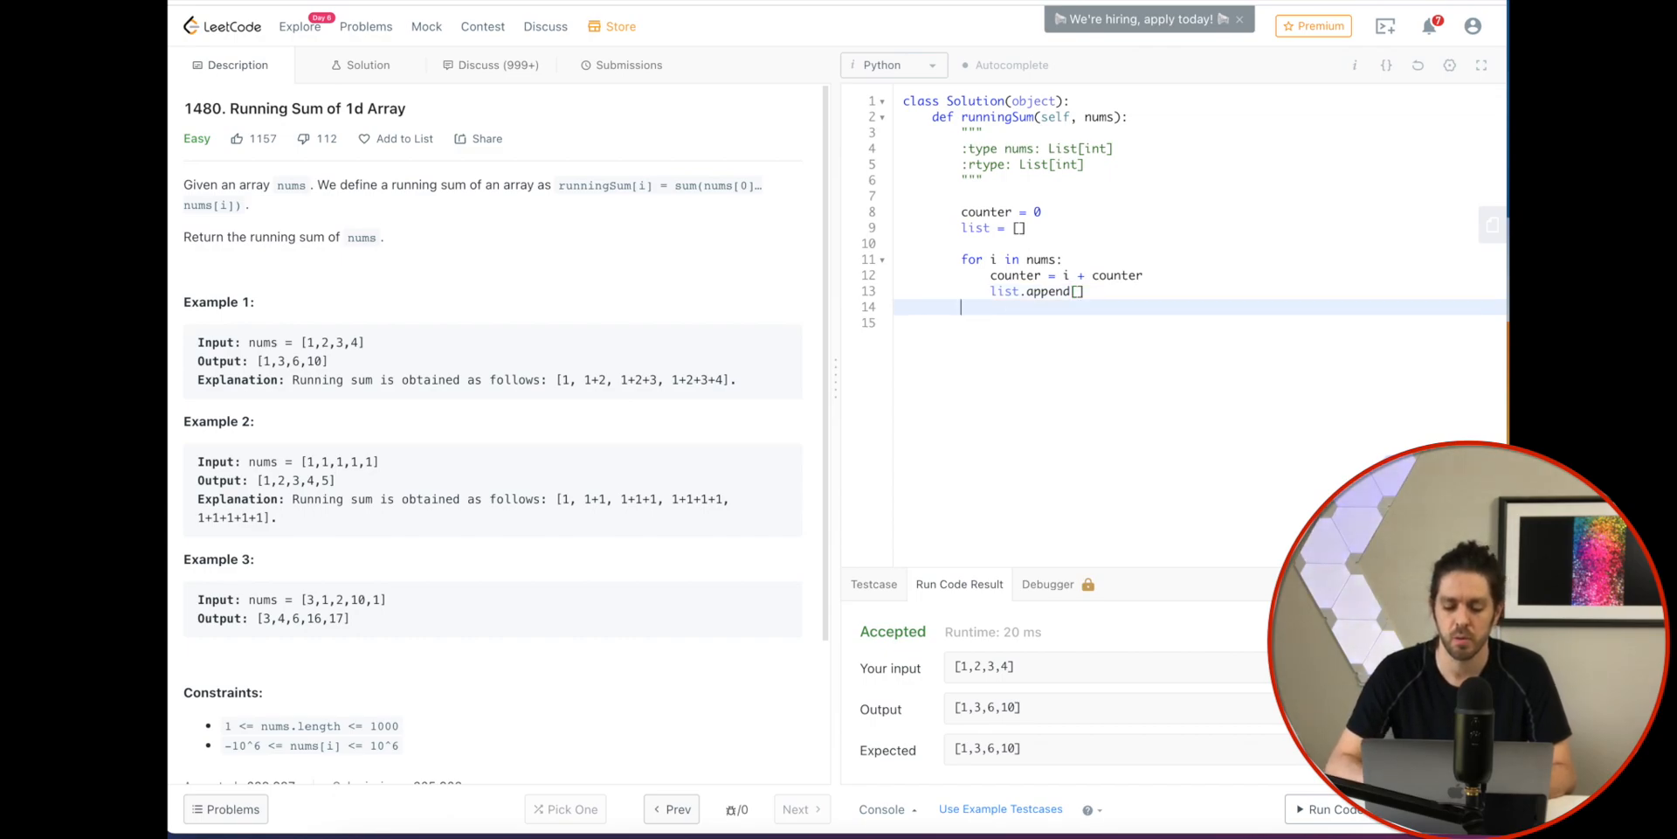
{"action": "type", "text": "return"}
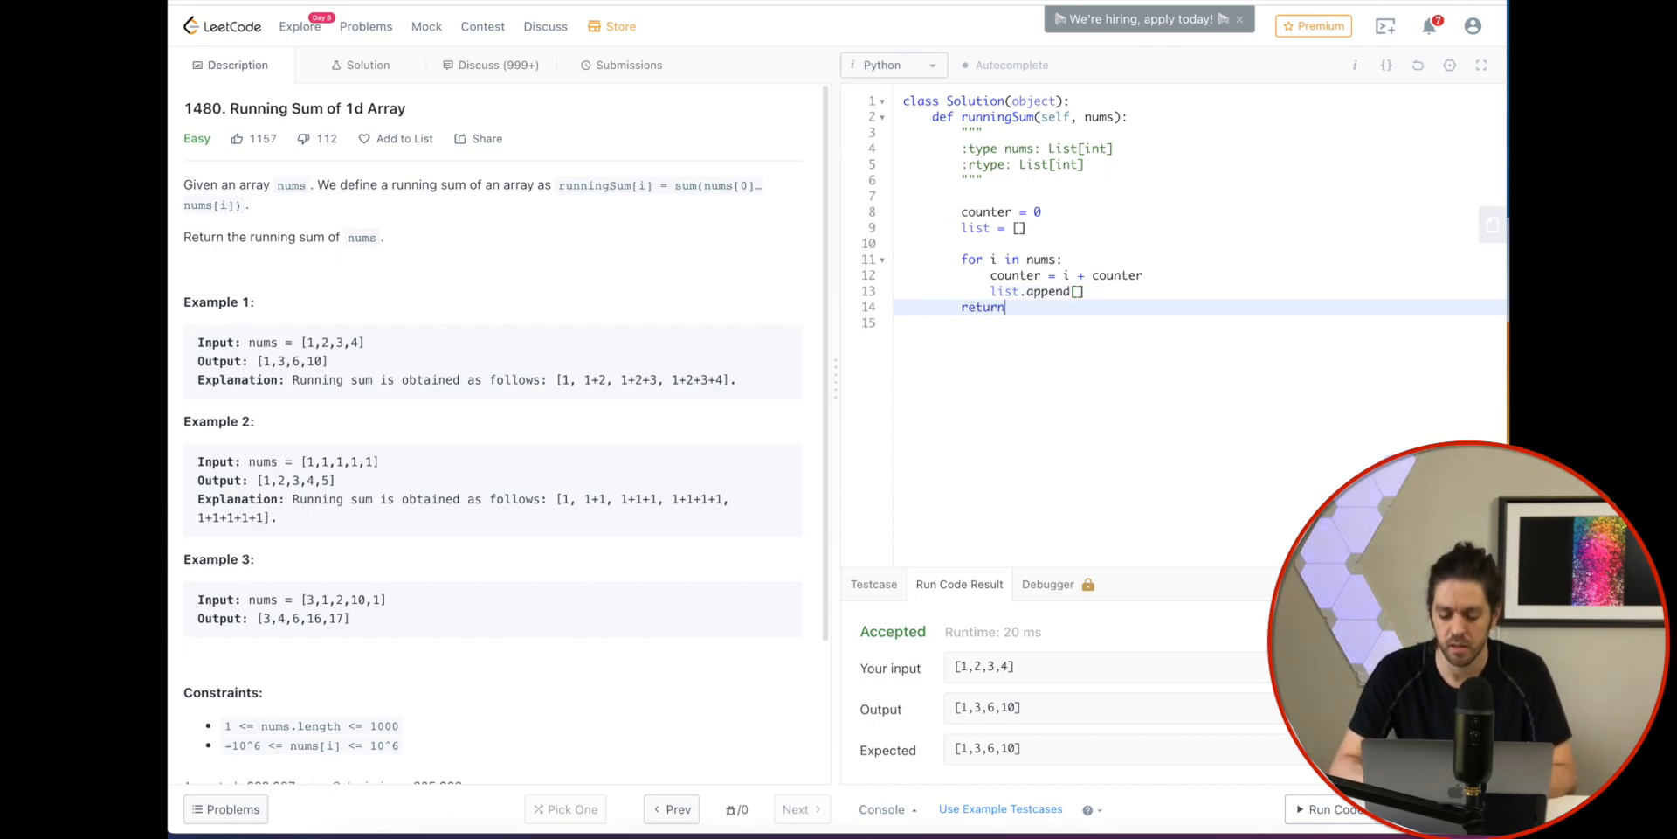
{"action": "type", "text": "(list)"}
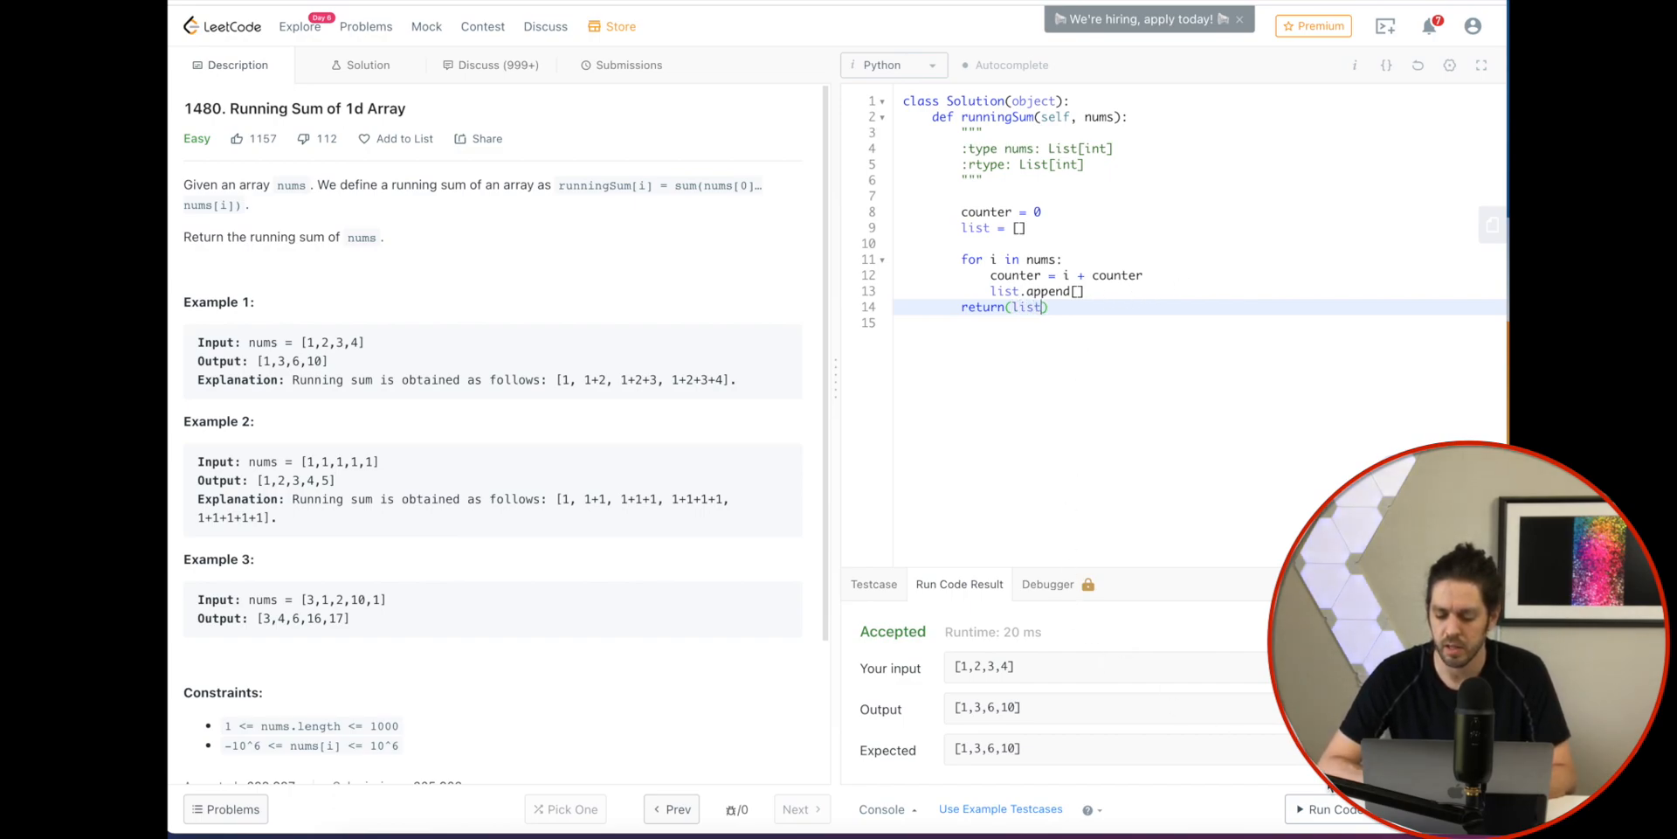
Run the code, hit a SyntaxError, and correct the call to 'list.append(counter)'
{"action": "left_click", "coordinate": [1331, 809]}
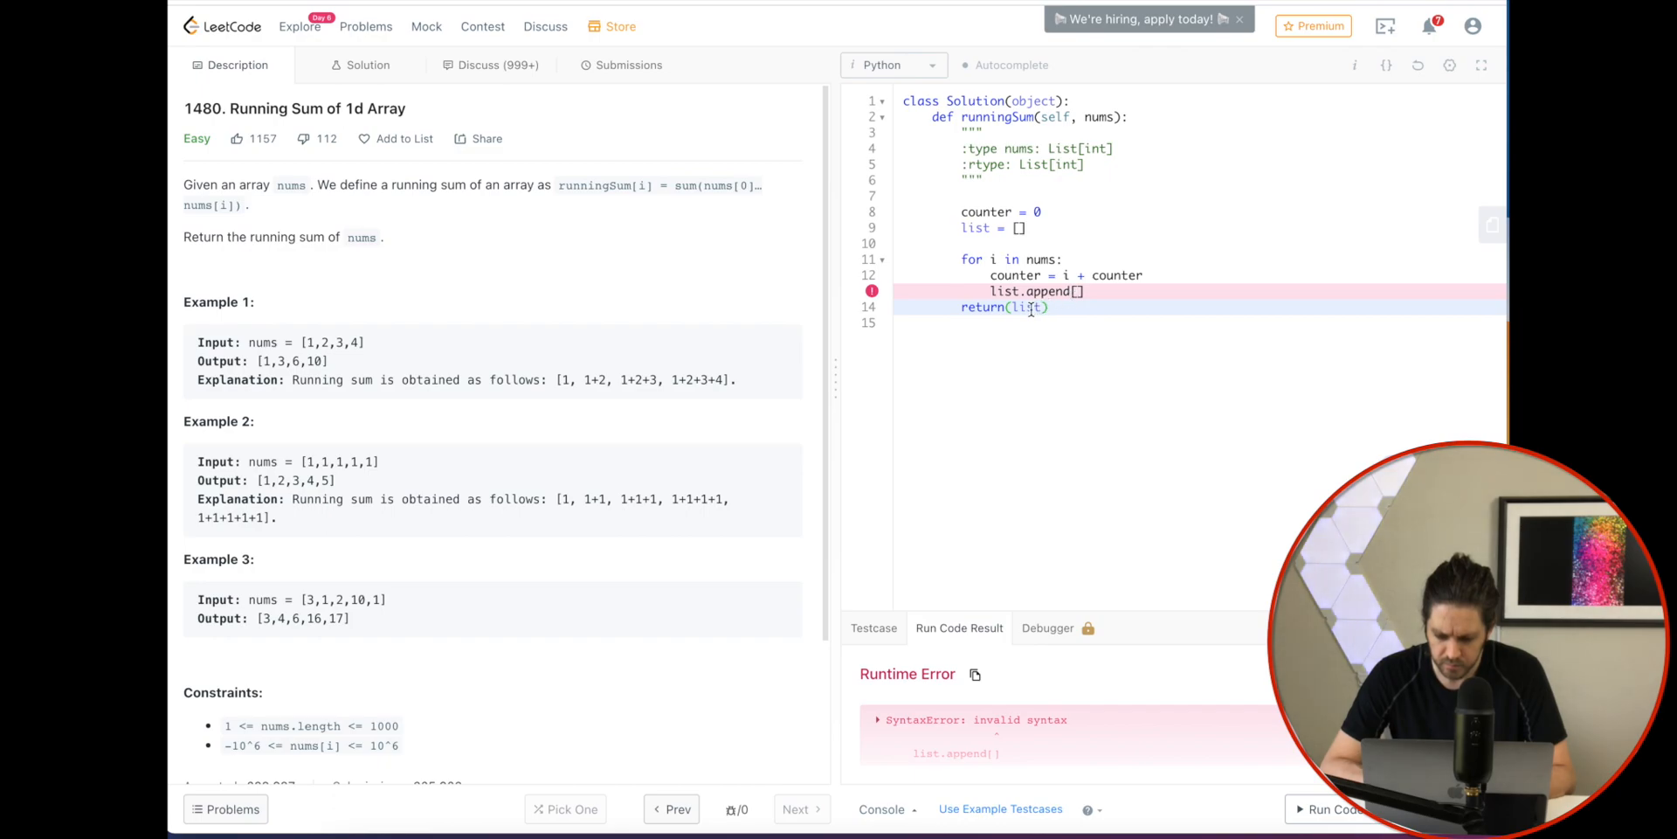
{"action": "key", "text": "Backspace"}
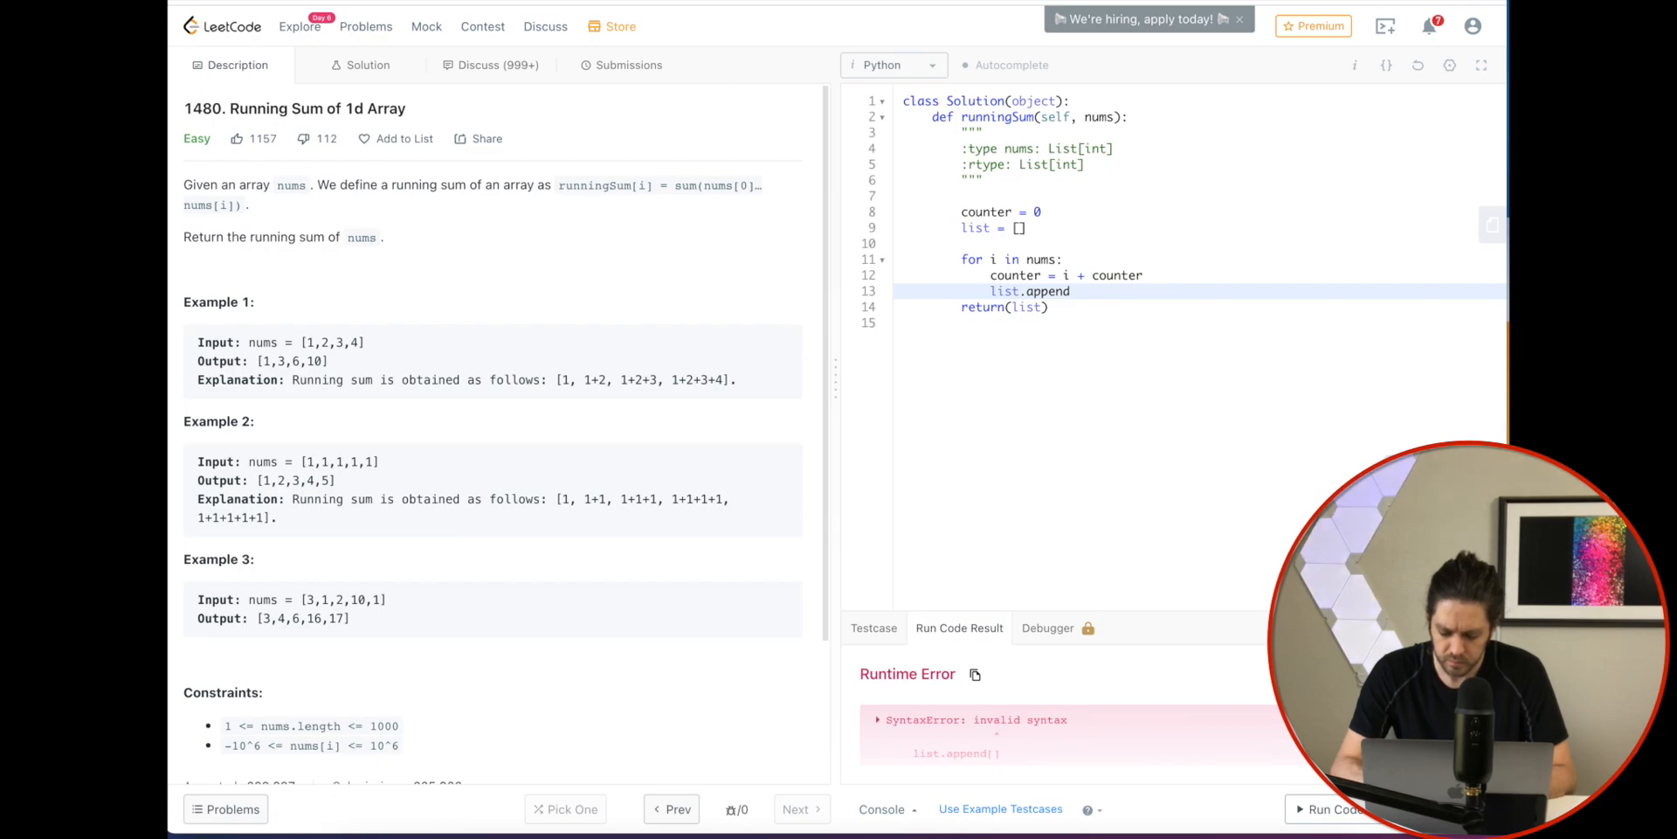
{"action": "type", "text": "(counter)"}
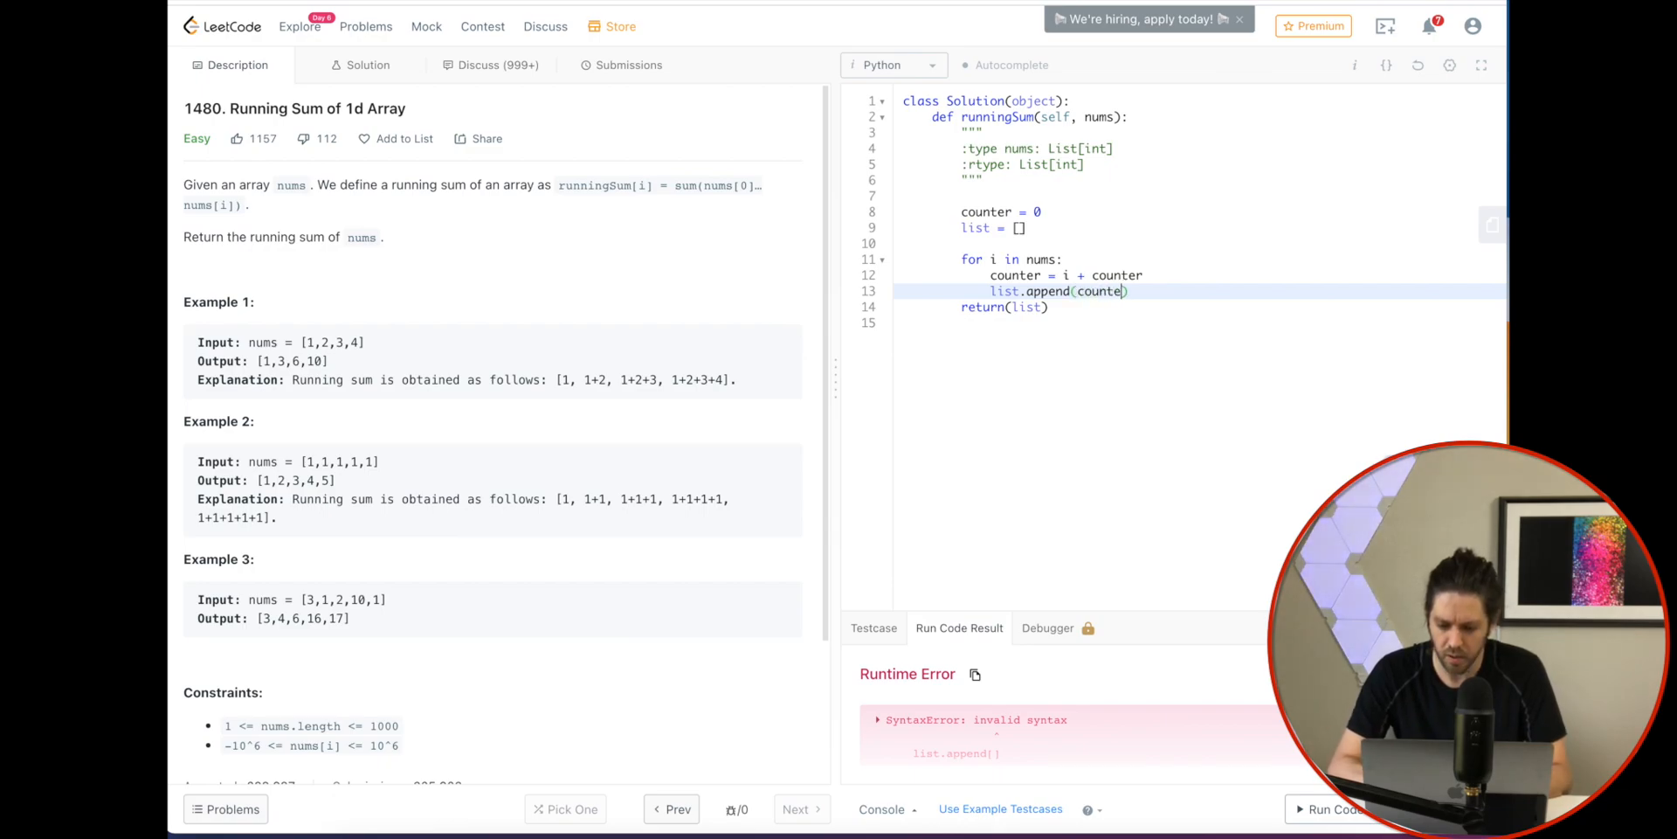
{"action": "type", "text": "r"}
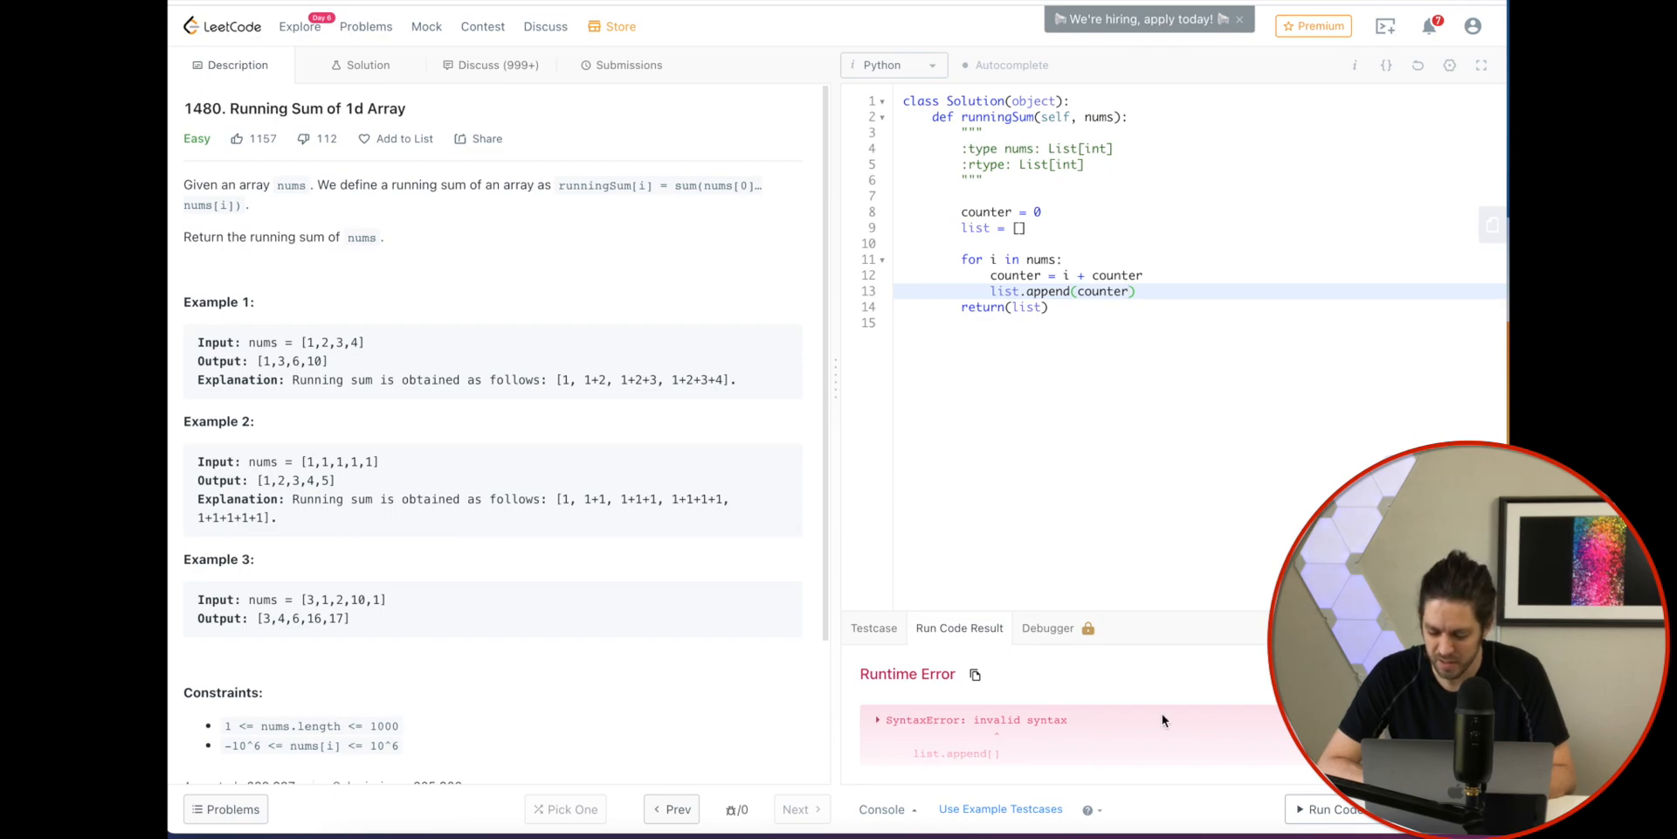
Run the corrected solution and get Accepted with output [1,3,6,10] for input [1,2,3,4]
{"action": "left_click", "coordinate": [1329, 809]}
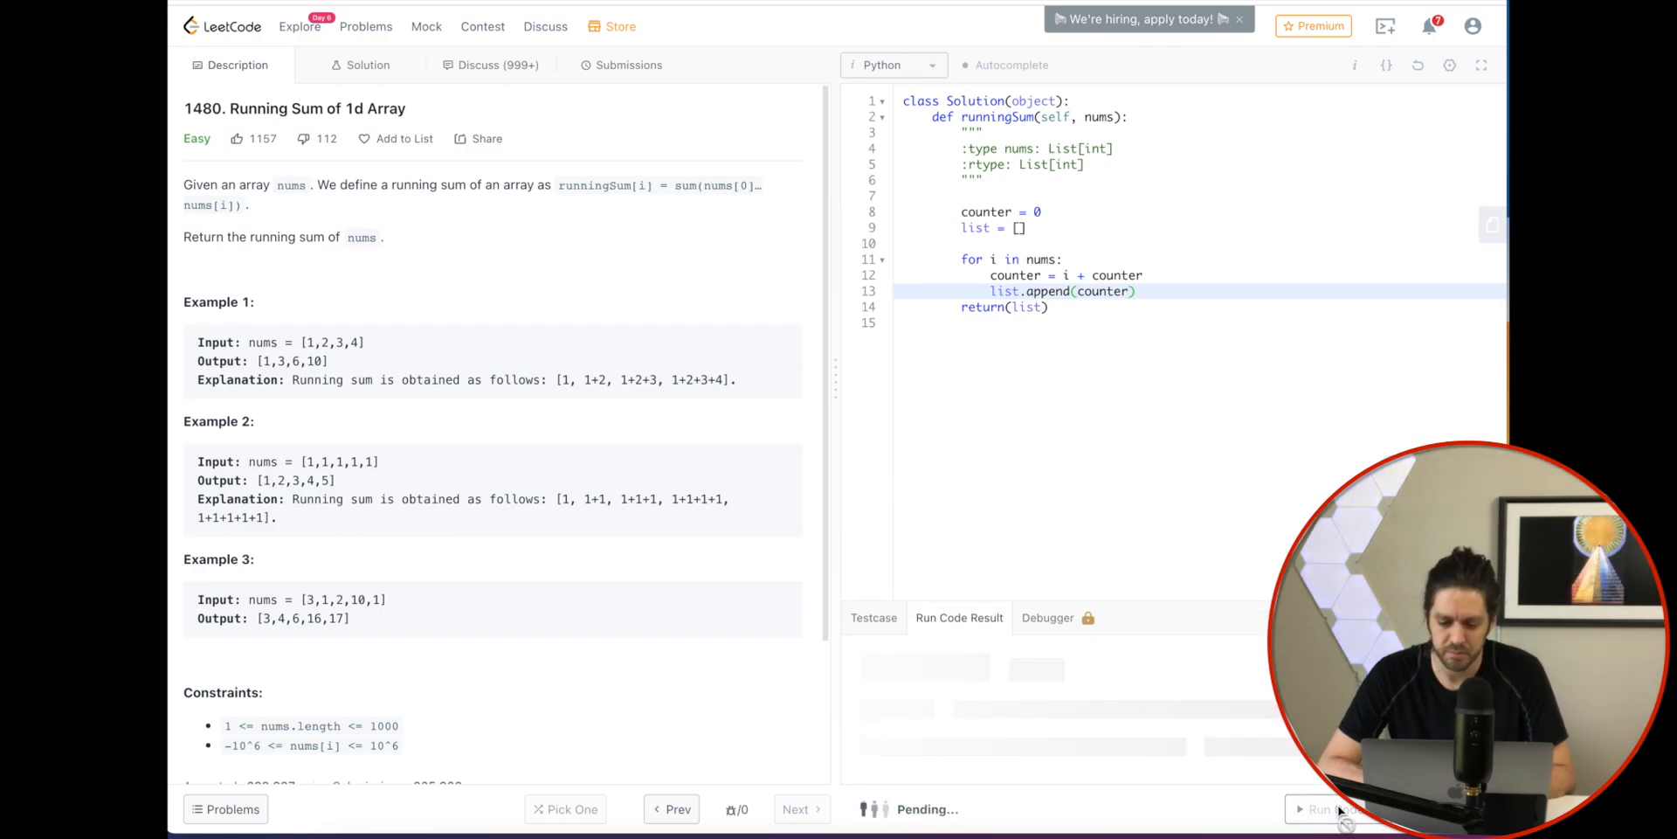
{"action": "left_click", "coordinate": [1326, 809]}
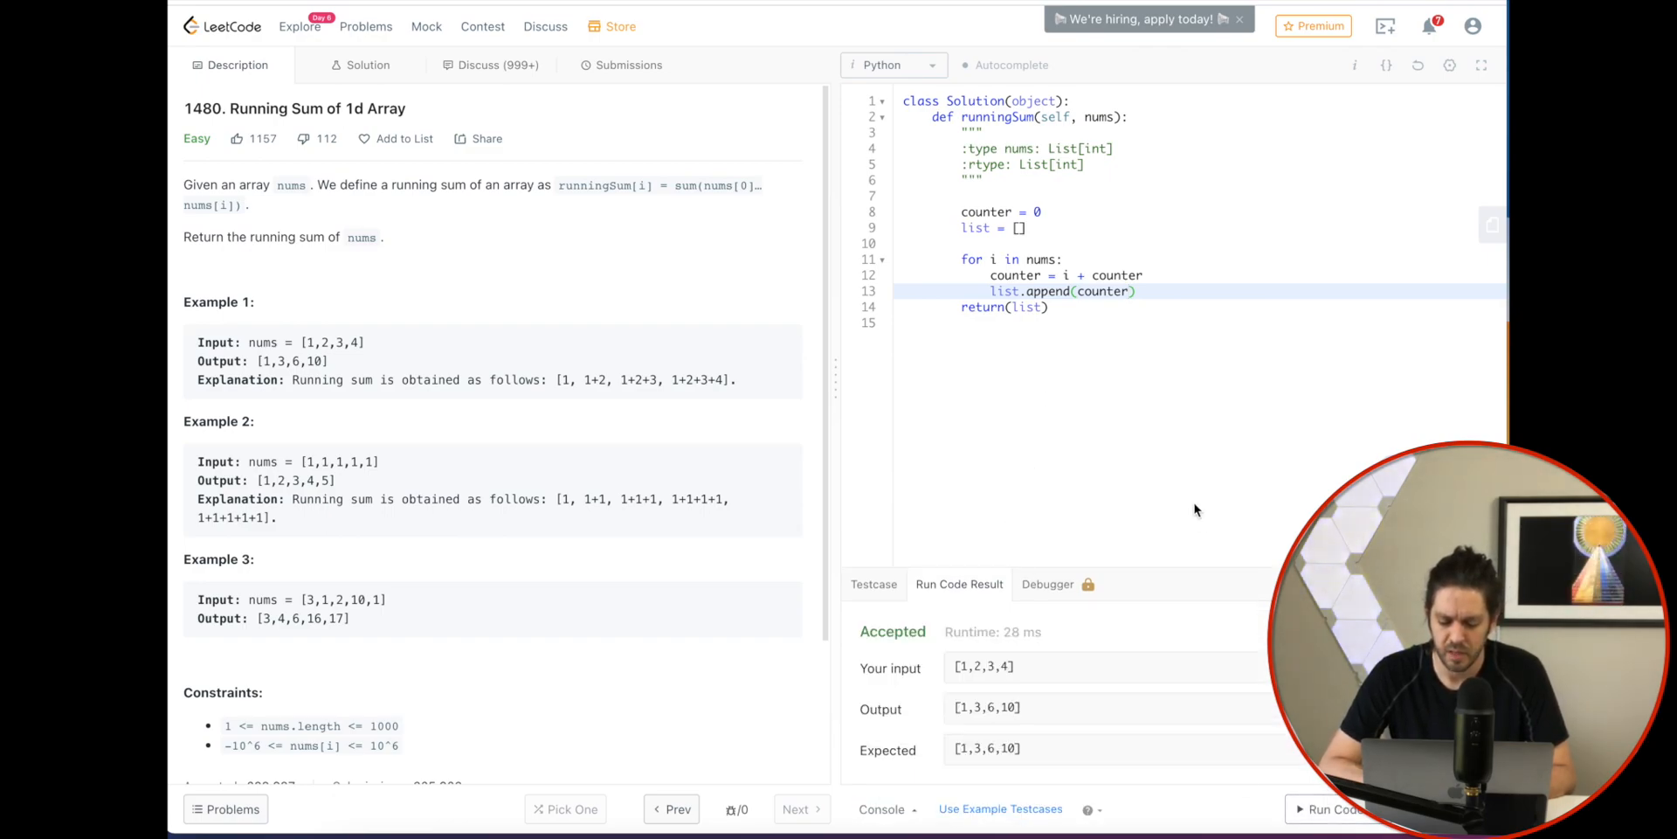
{"action": "mouse_move", "coordinate": [964, 675]}
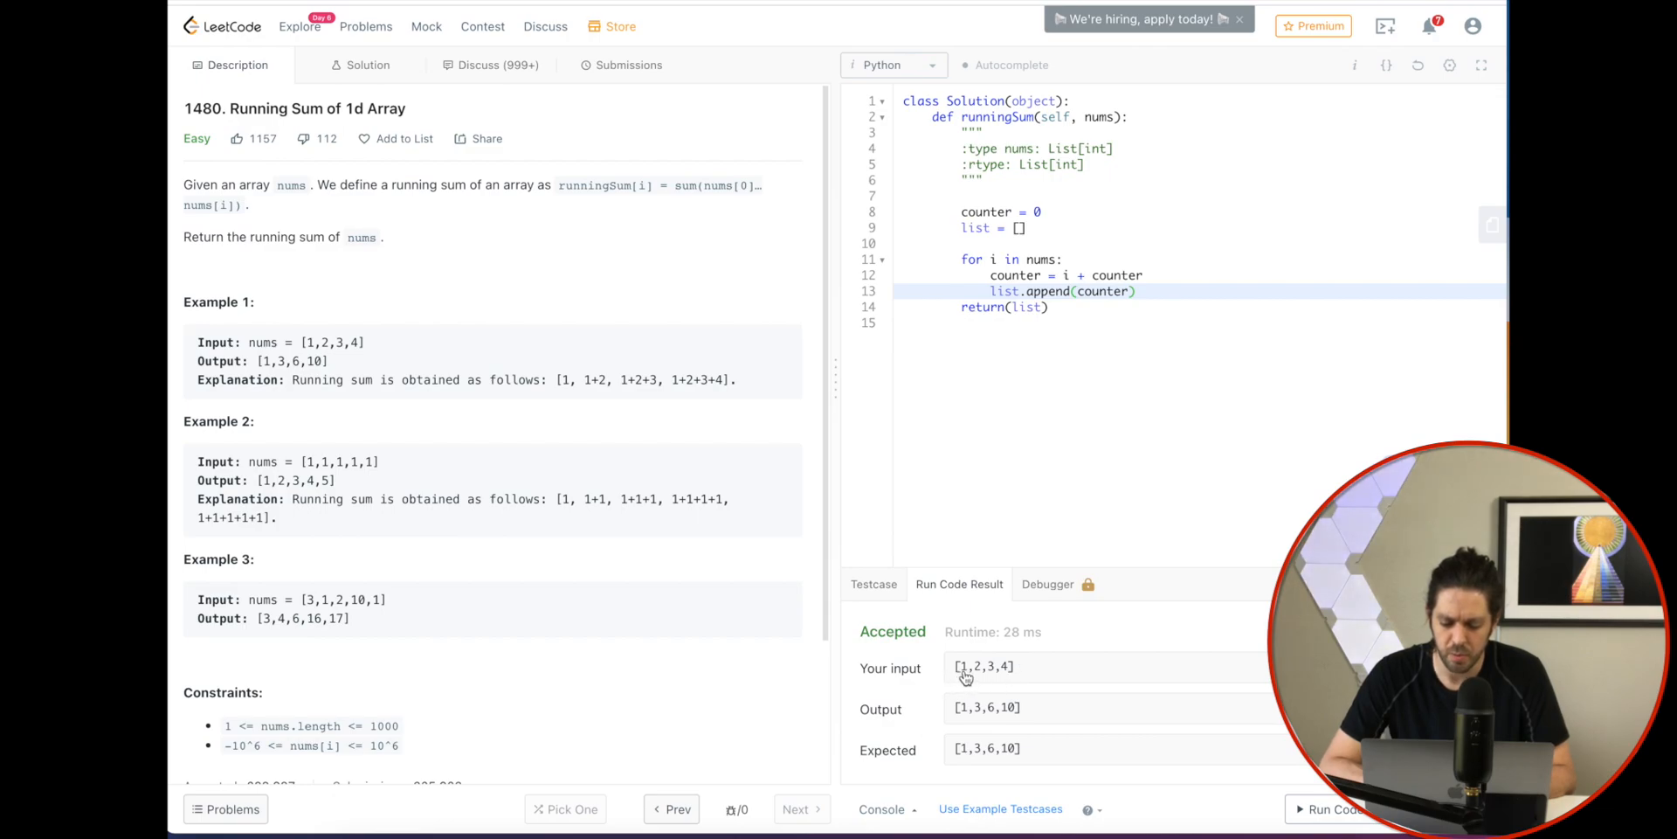
{"action": "mouse_move", "coordinate": [968, 716]}
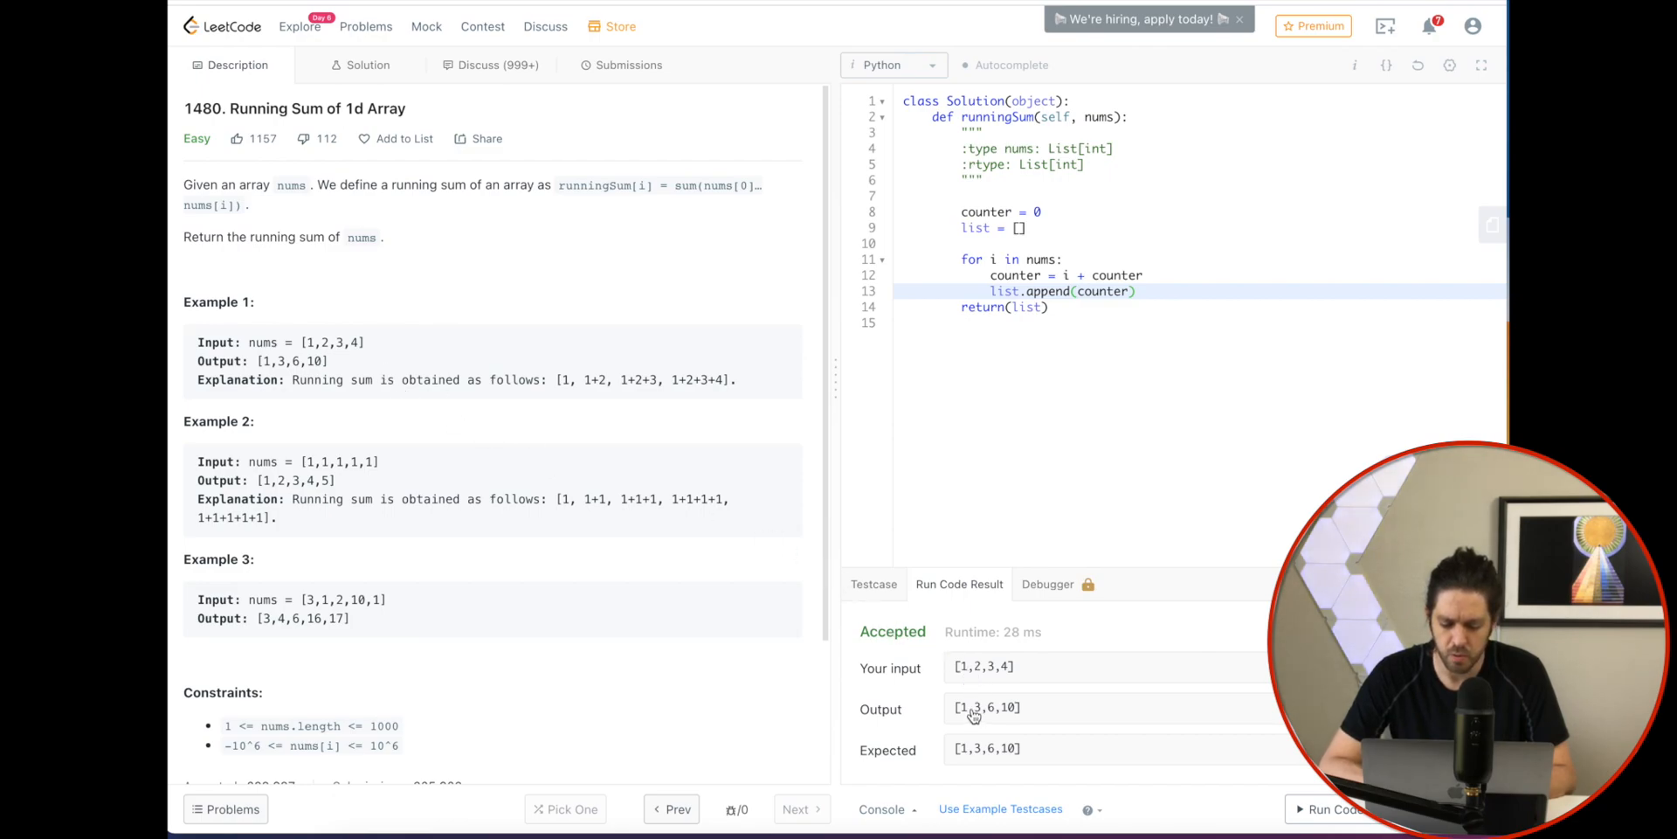
{"action": "mouse_move", "coordinate": [980, 678]}
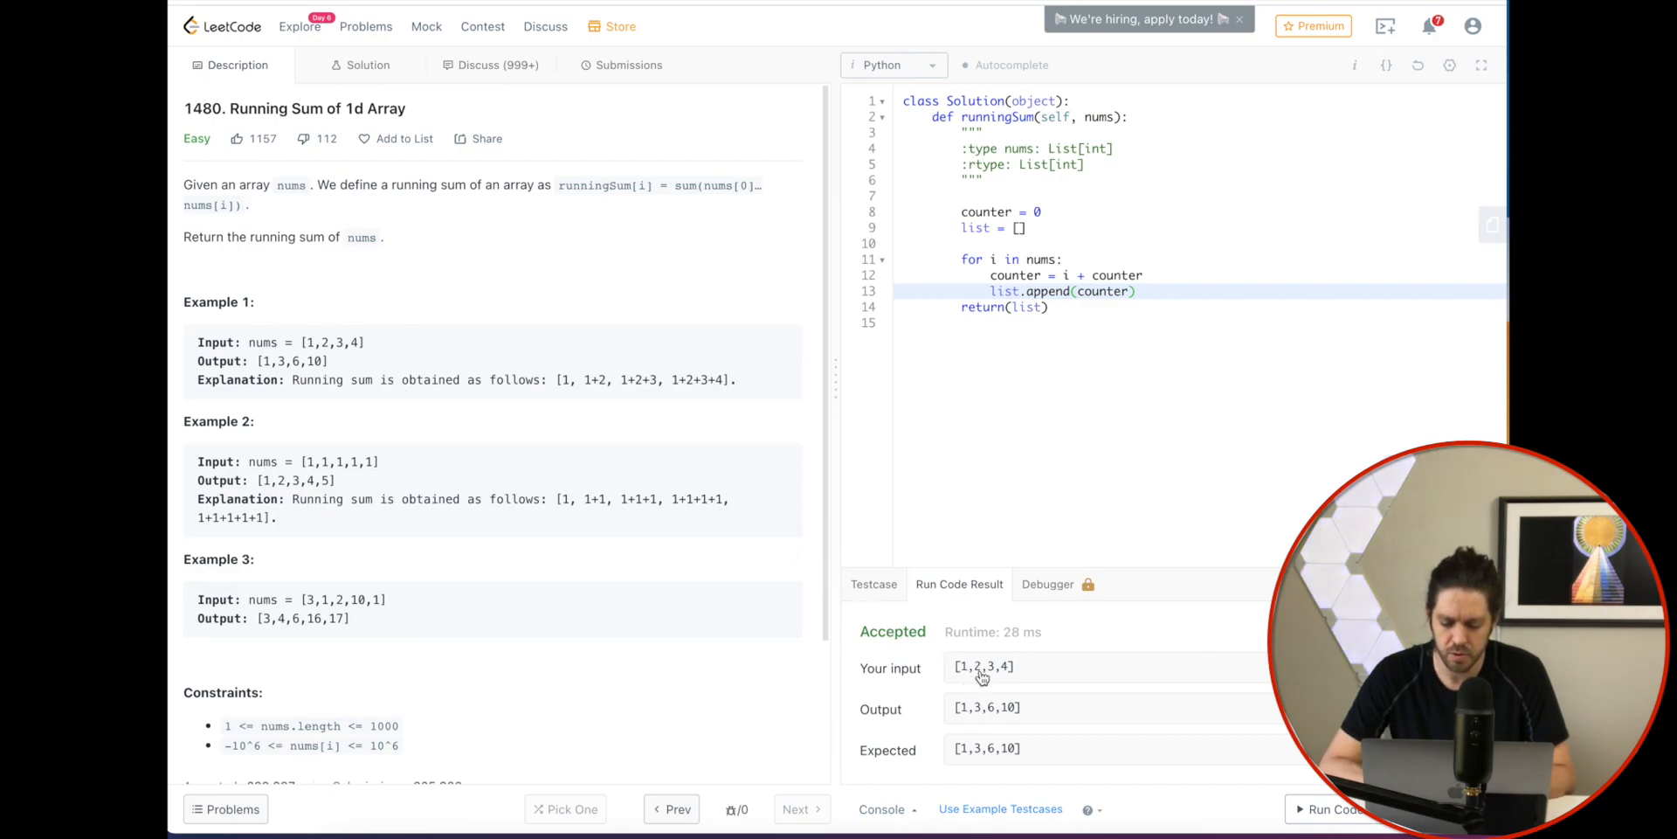
{"action": "mouse_move", "coordinate": [975, 706]}
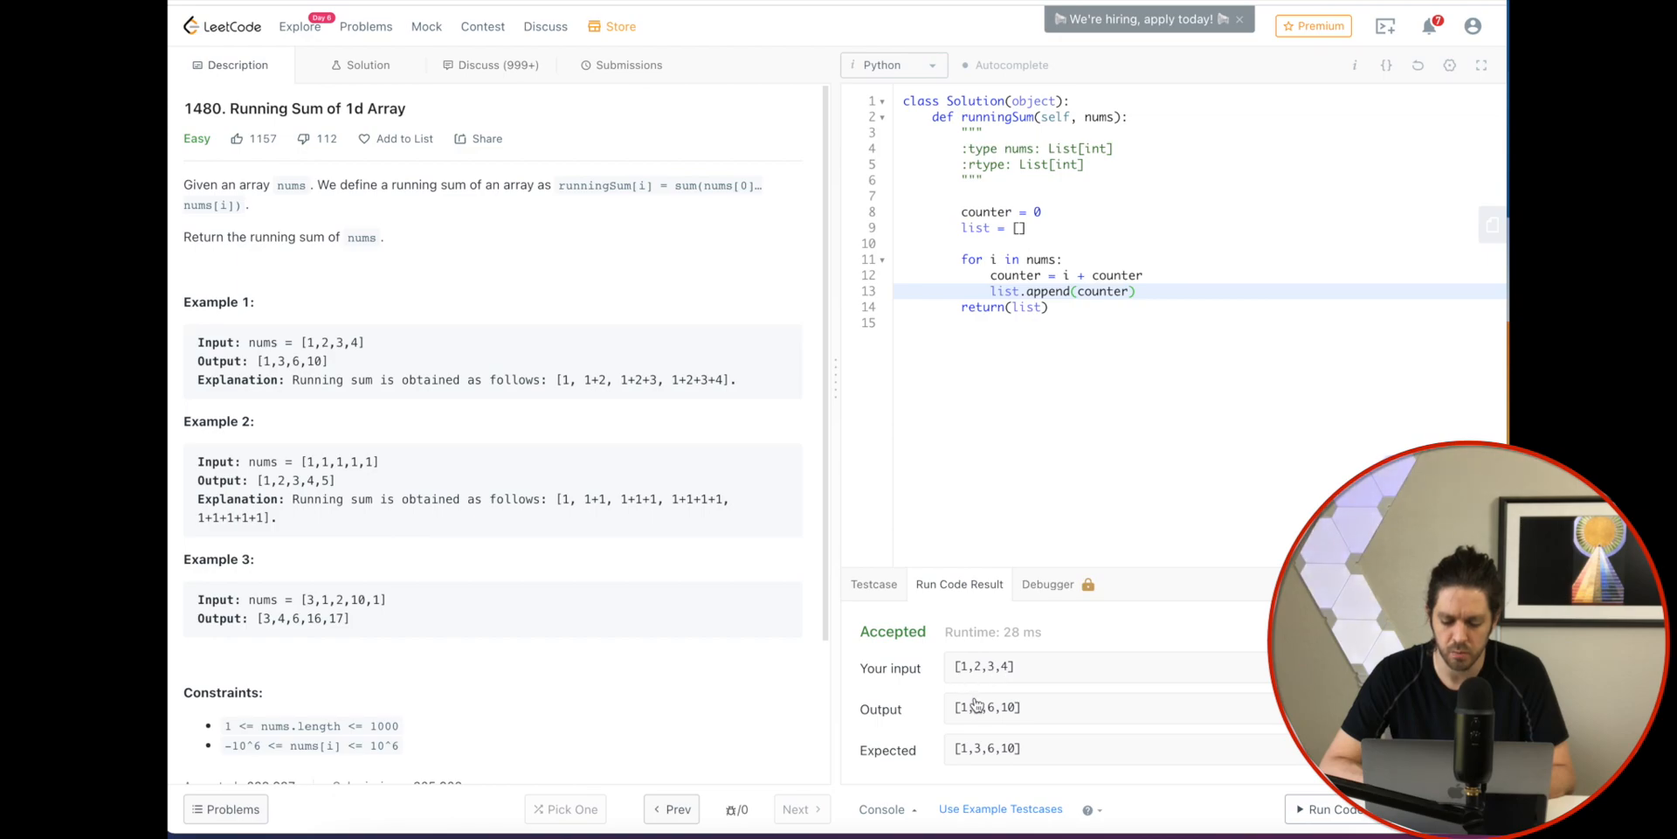
{"action": "mouse_move", "coordinate": [980, 674]}
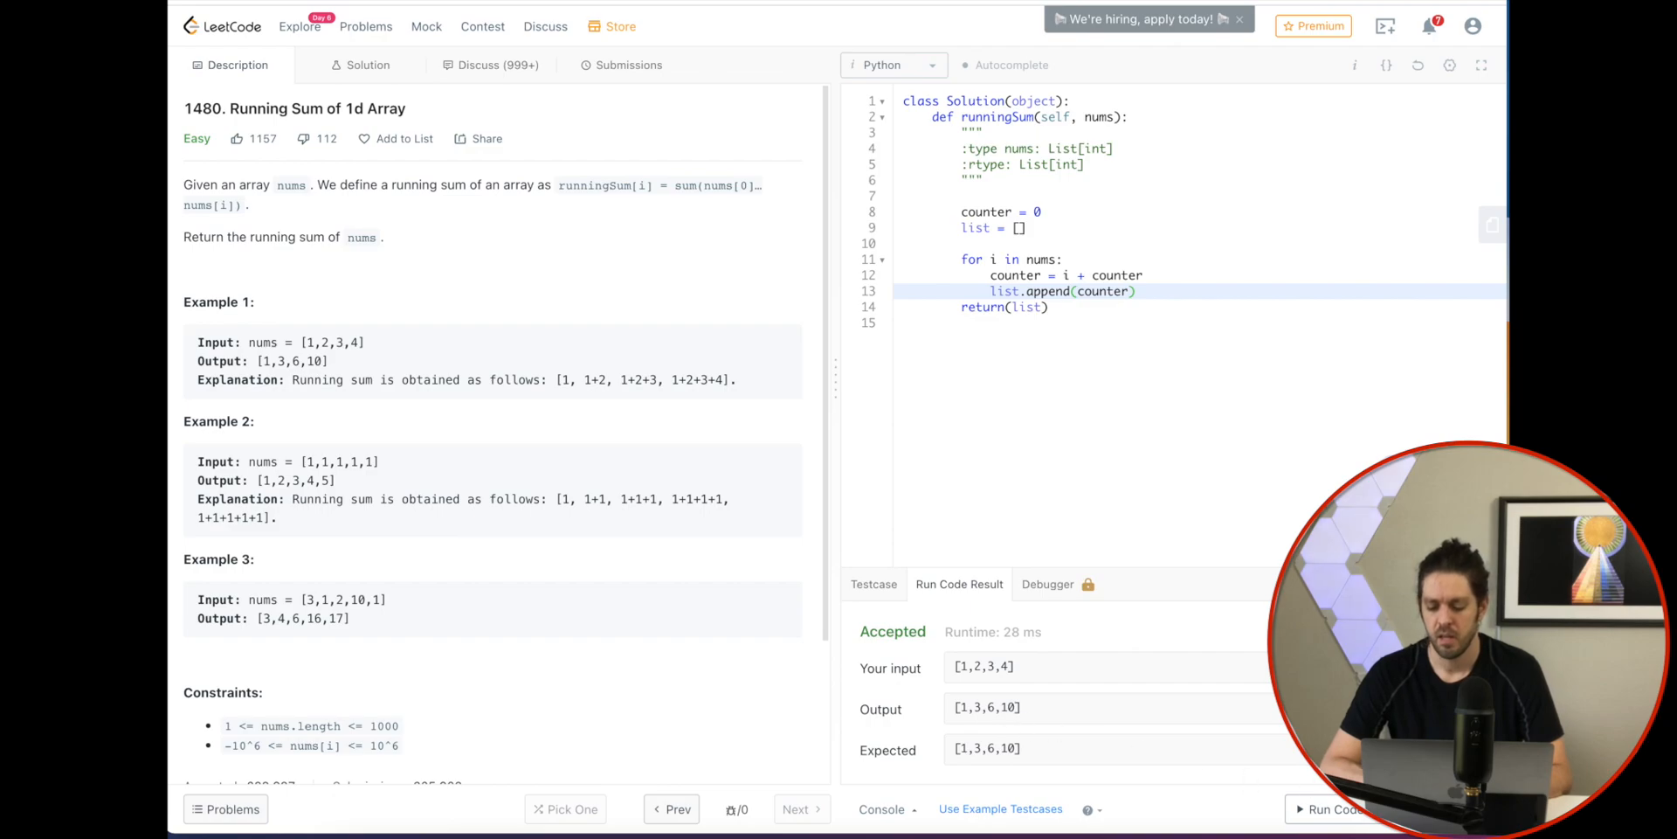
Run against all three example testcases and get every case Accepted
{"action": "left_click", "coordinate": [1331, 809]}
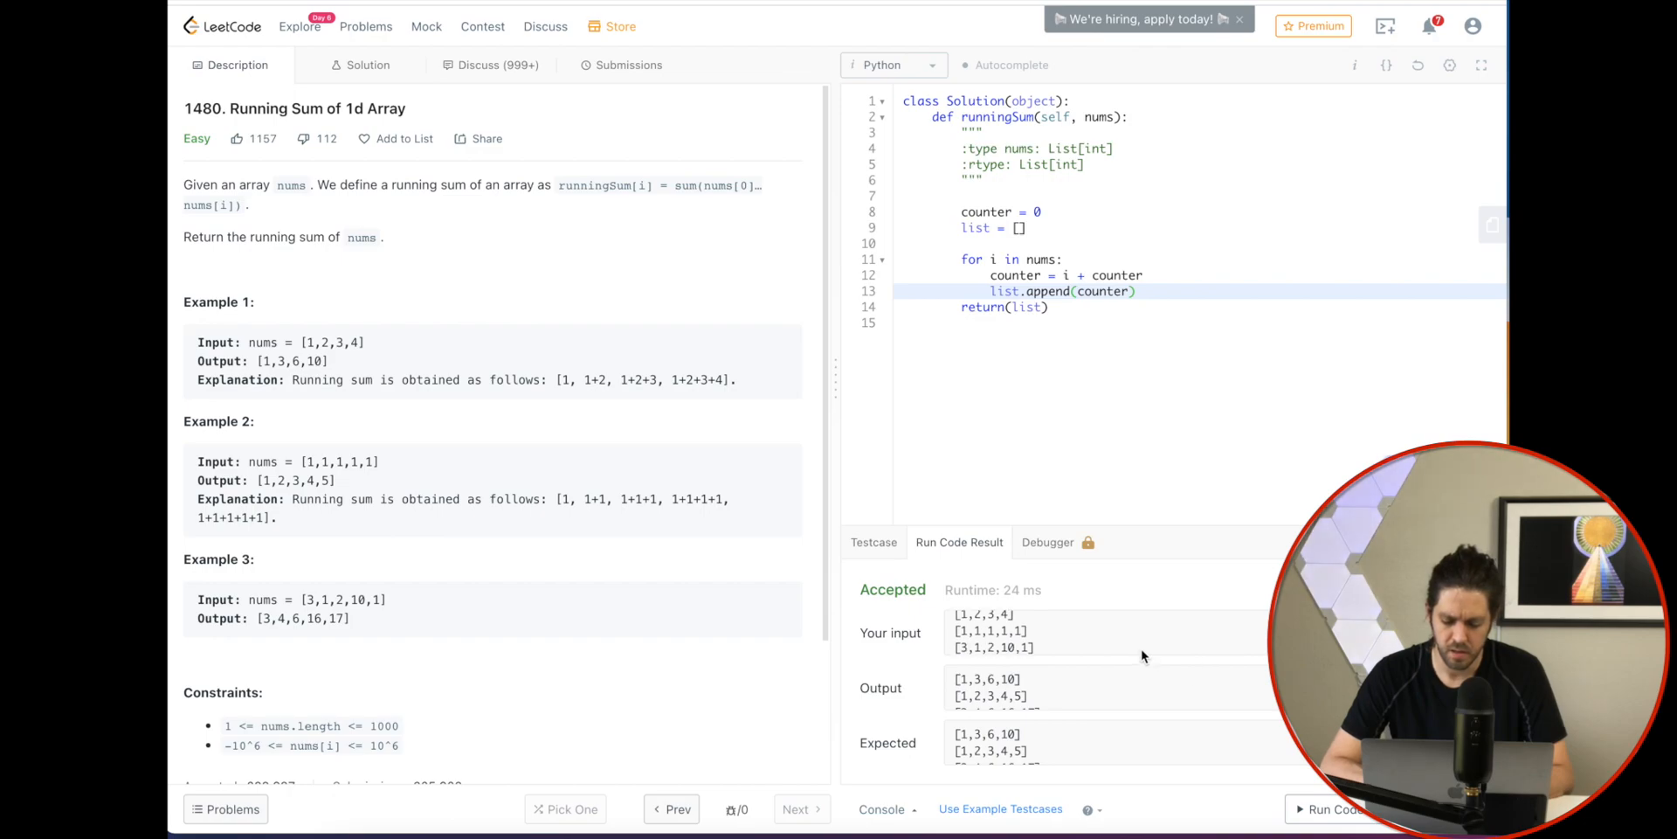
{"action": "mouse_move", "coordinate": [912, 688]}
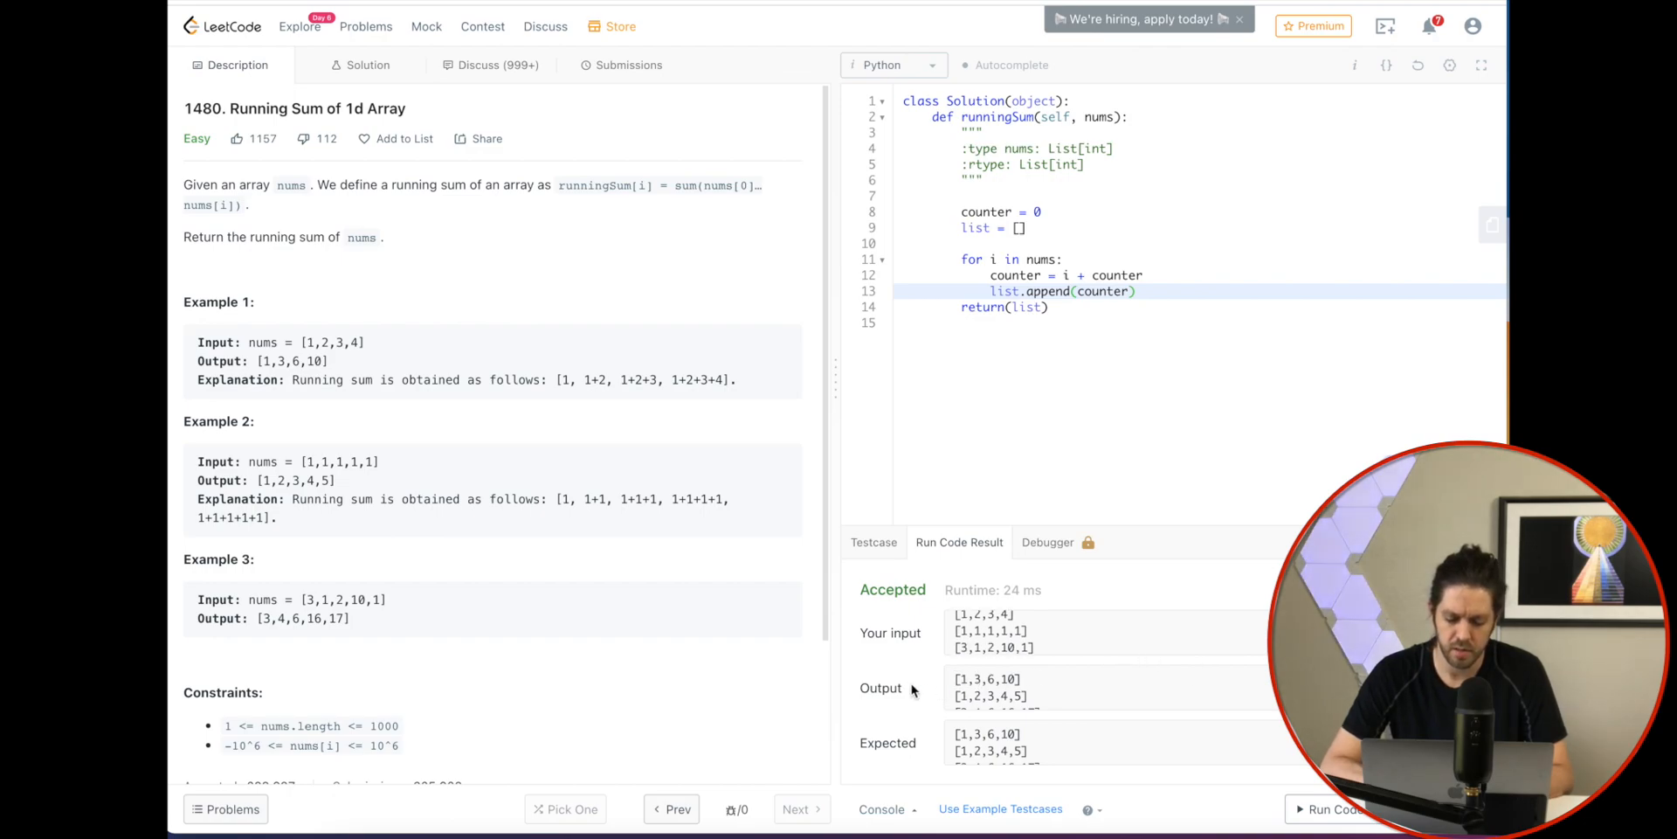